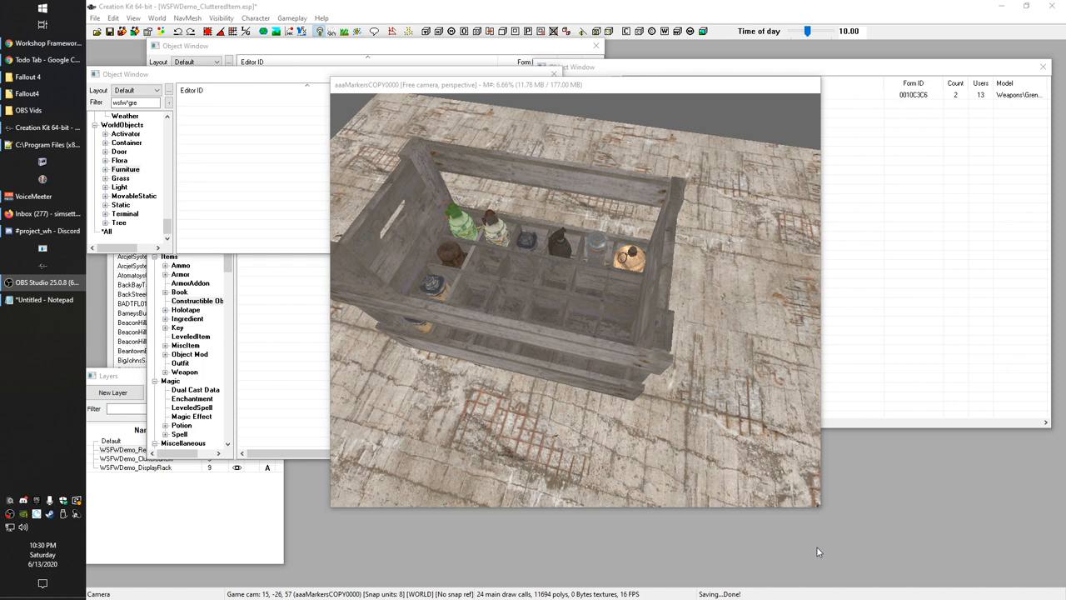
mouse_move(793, 546)
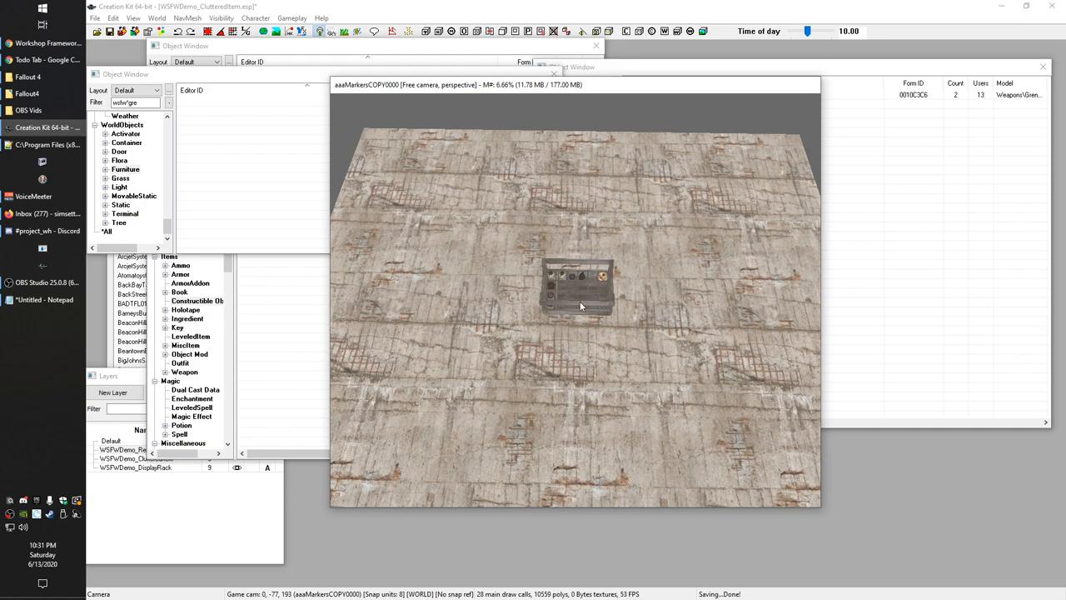
Select the nukaGrenade in the rack and bring up its Reference properties.
double_click(580, 286)
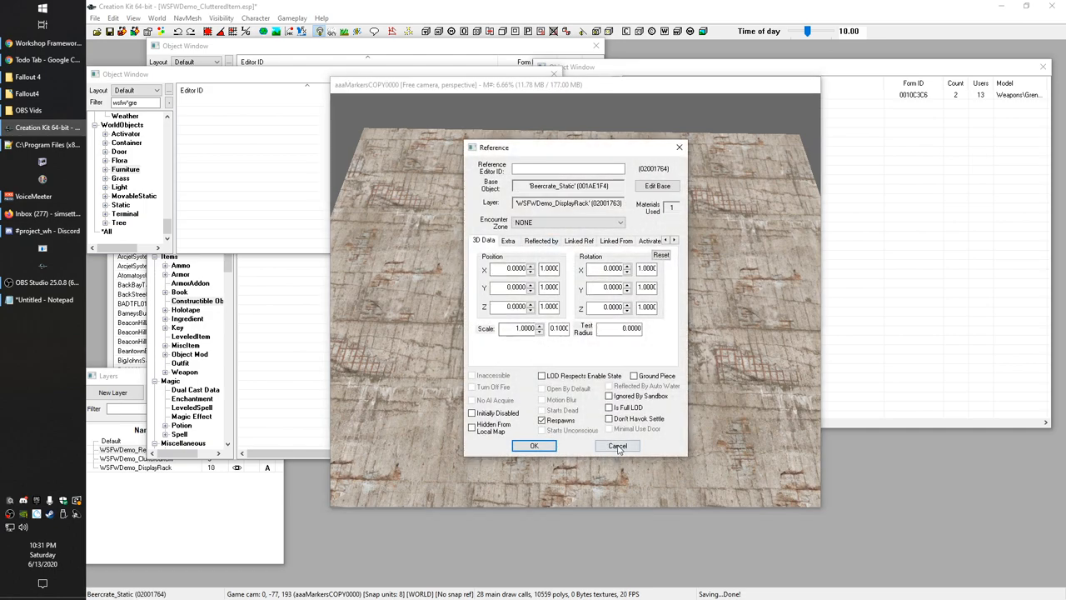
click(616, 447)
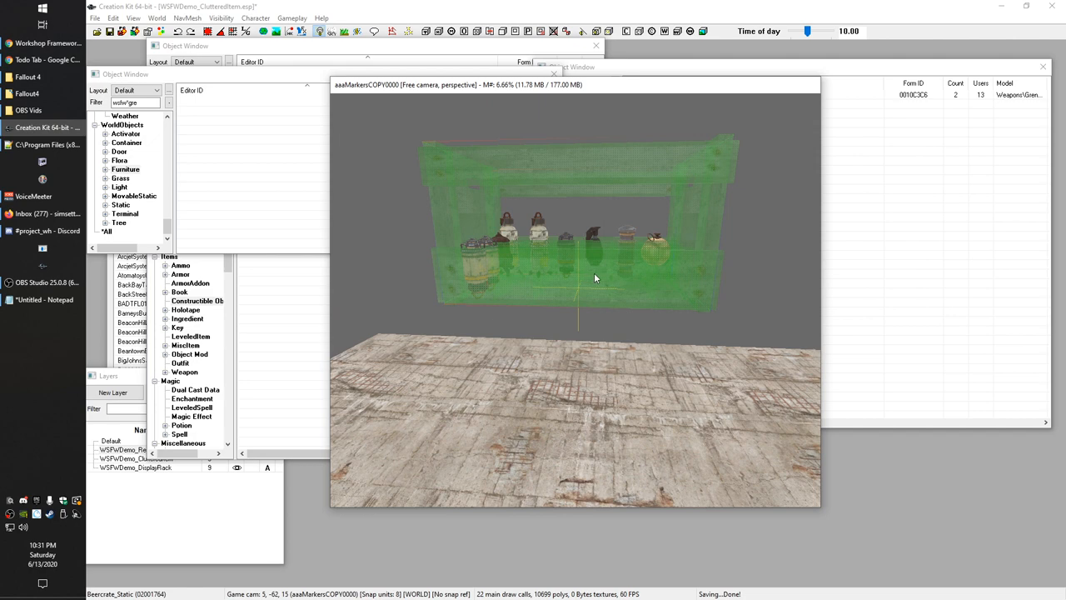
mouse_move(516, 286)
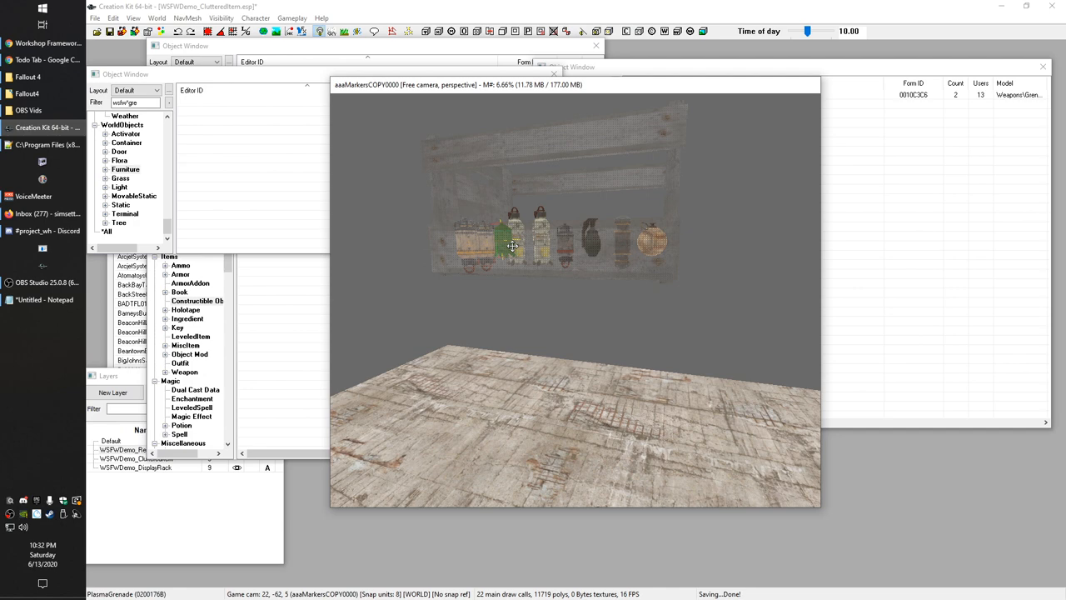
mouse_move(567, 260)
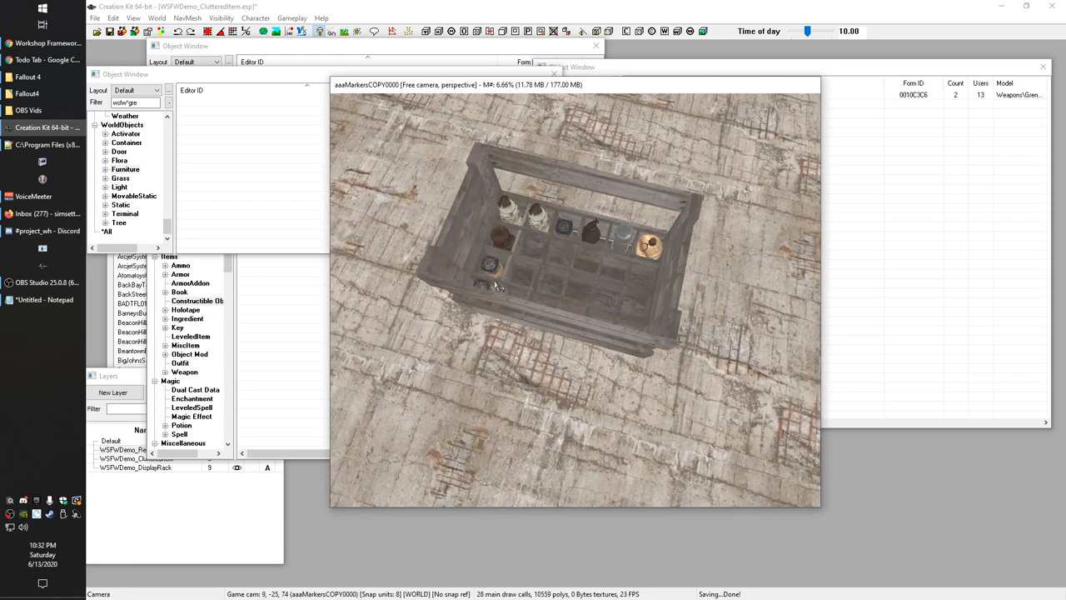
mouse_move(583, 276)
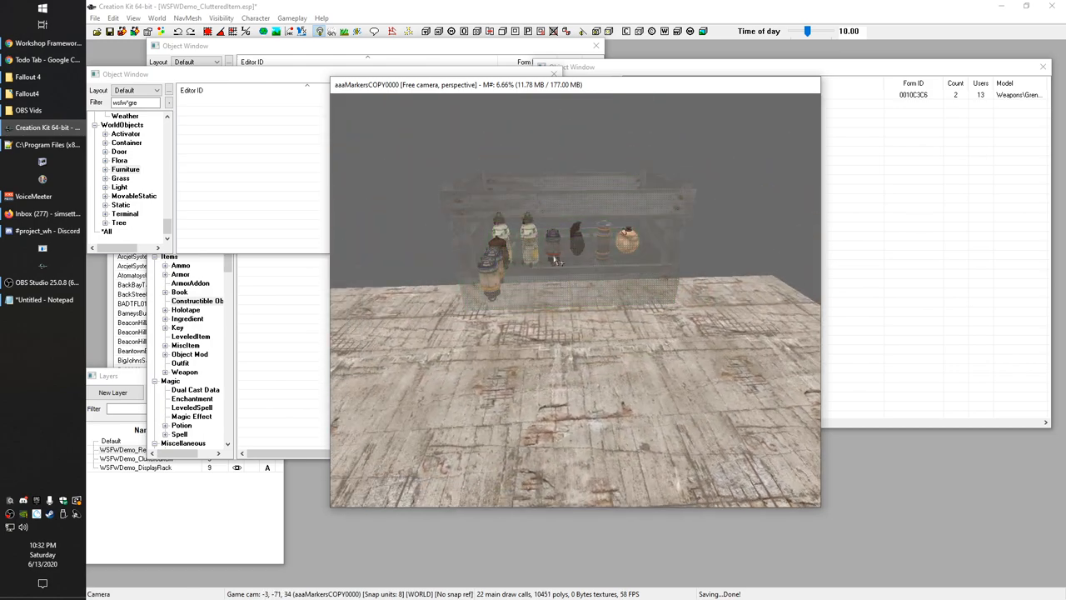
click(529, 237)
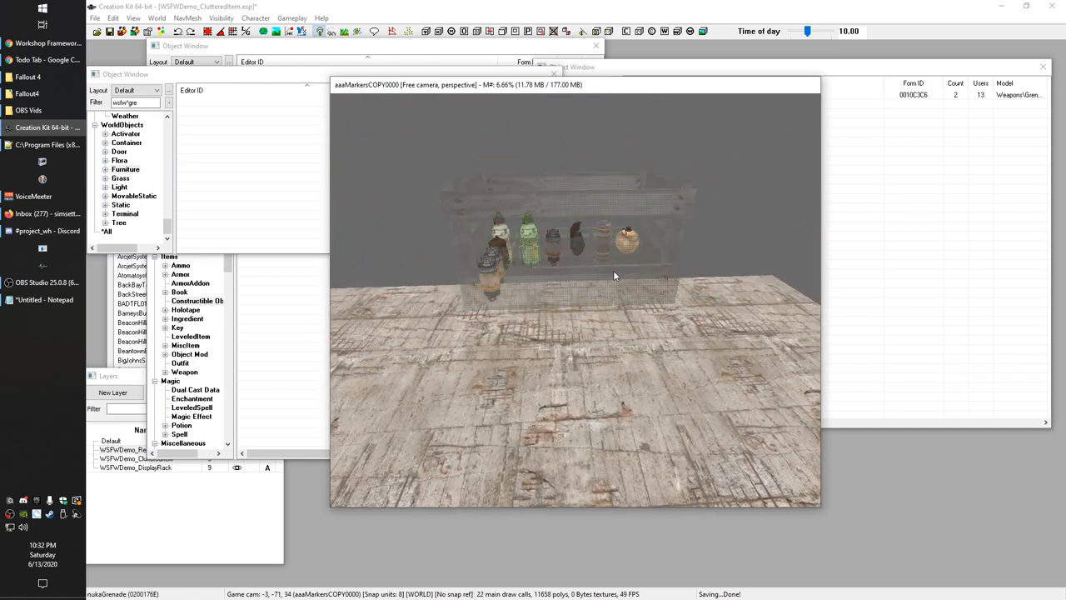
click(574, 233)
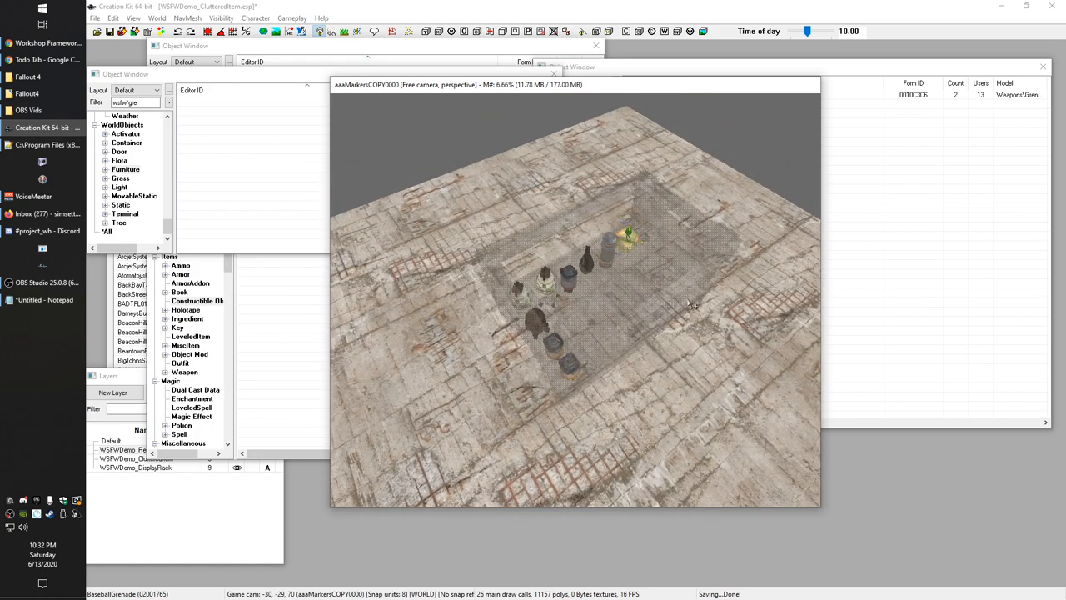
mouse_move(625, 320)
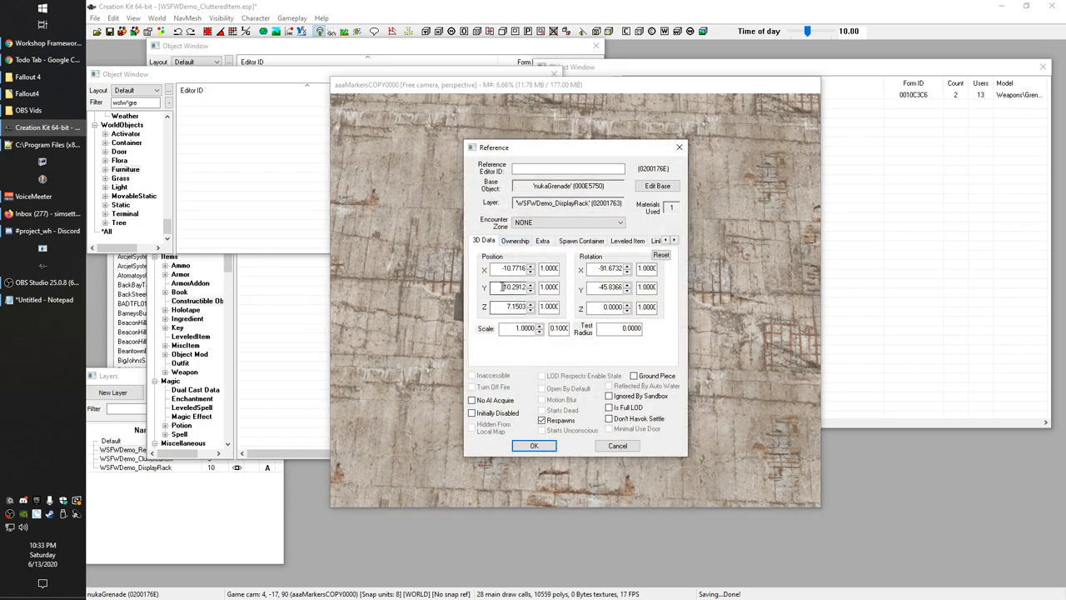
Dismiss the Reference dialog, select the plasma grenade and resize the Object Window filtered on 'cocktail'.
click(533, 446)
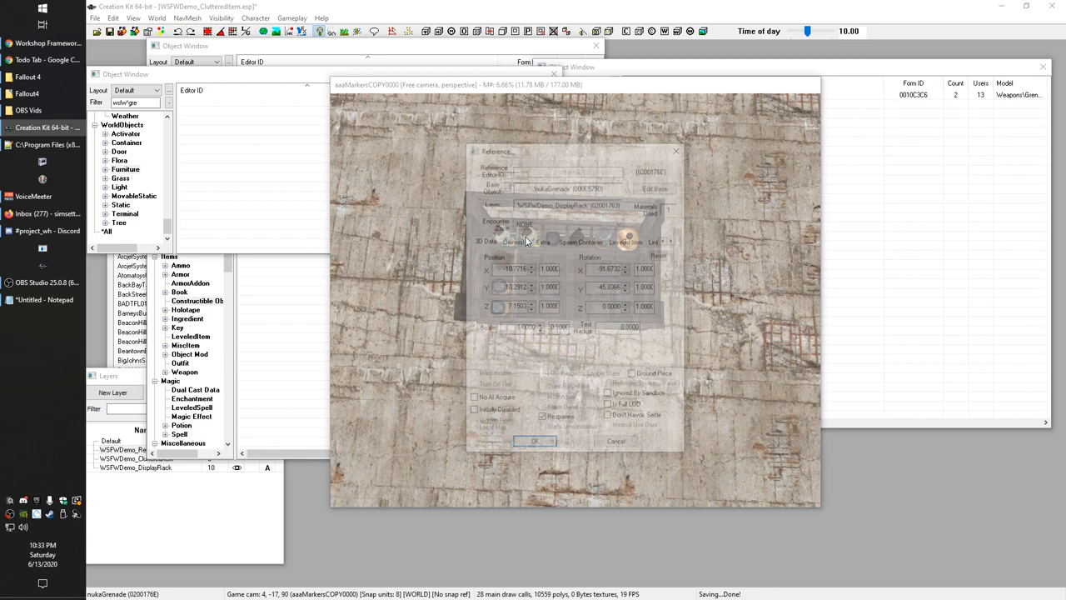
click(535, 440)
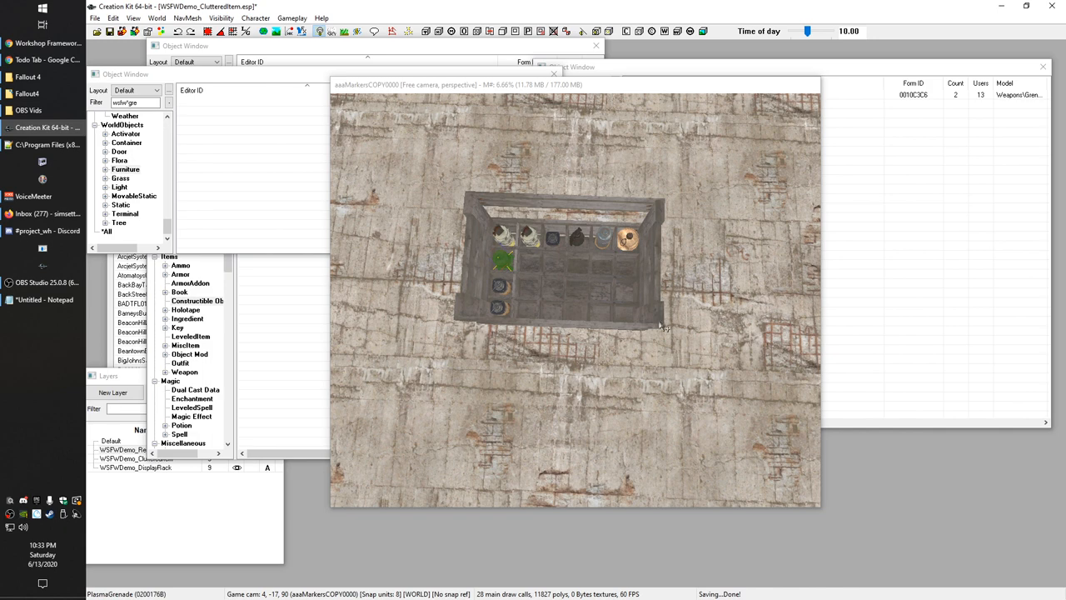
mouse_move(690, 309)
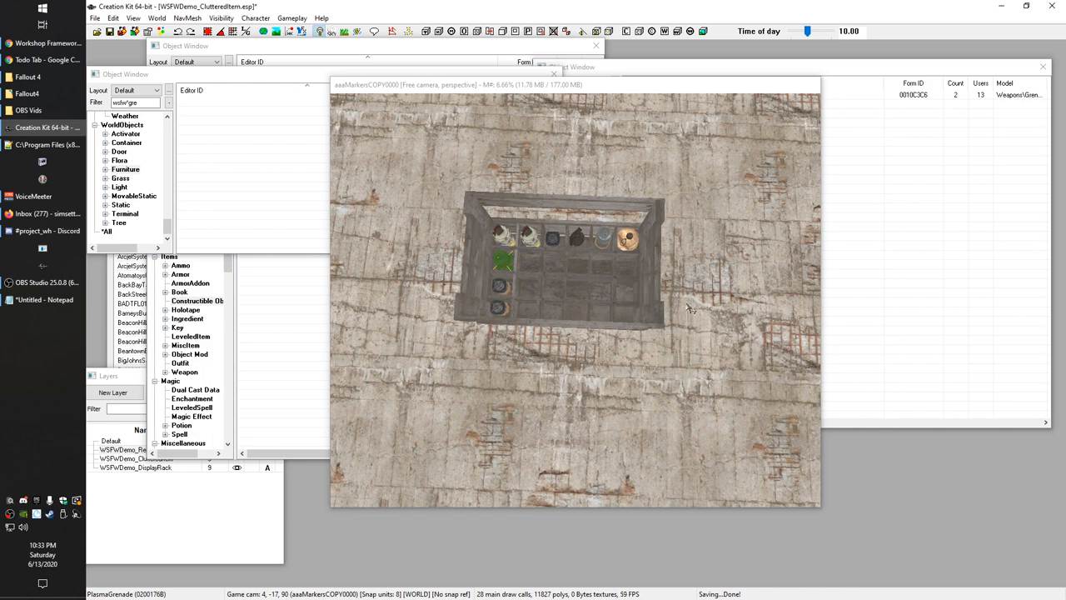
mouse_move(703, 293)
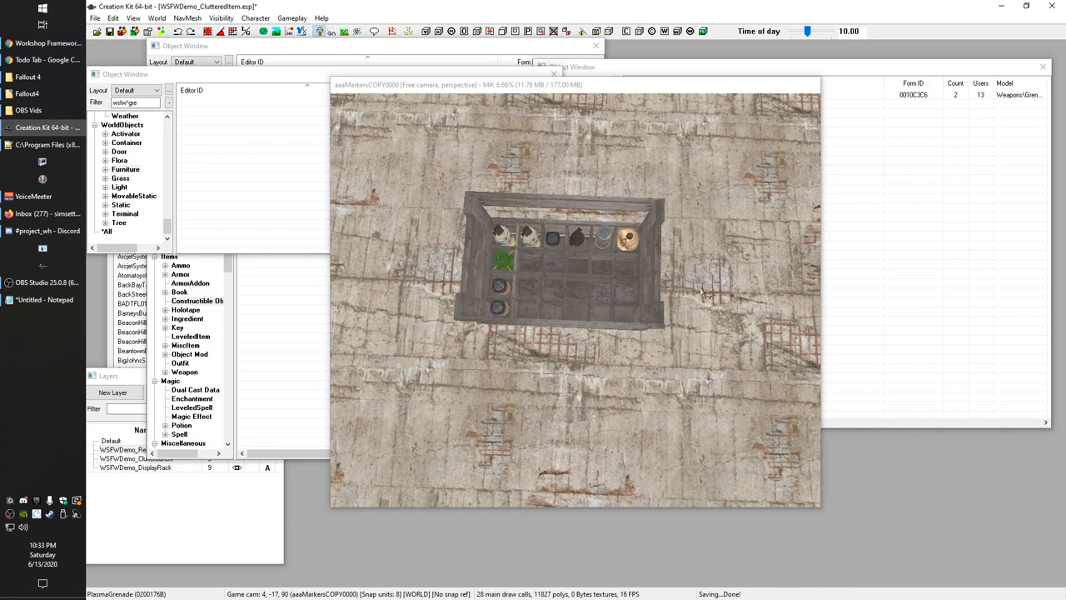
mouse_move(510, 259)
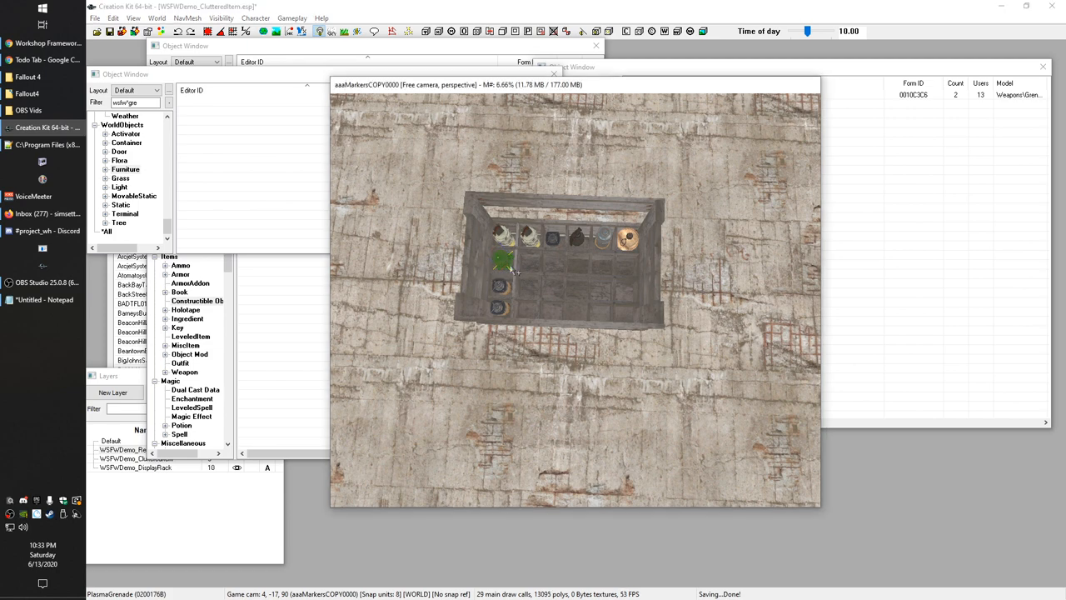
drag(500, 263, 530, 265)
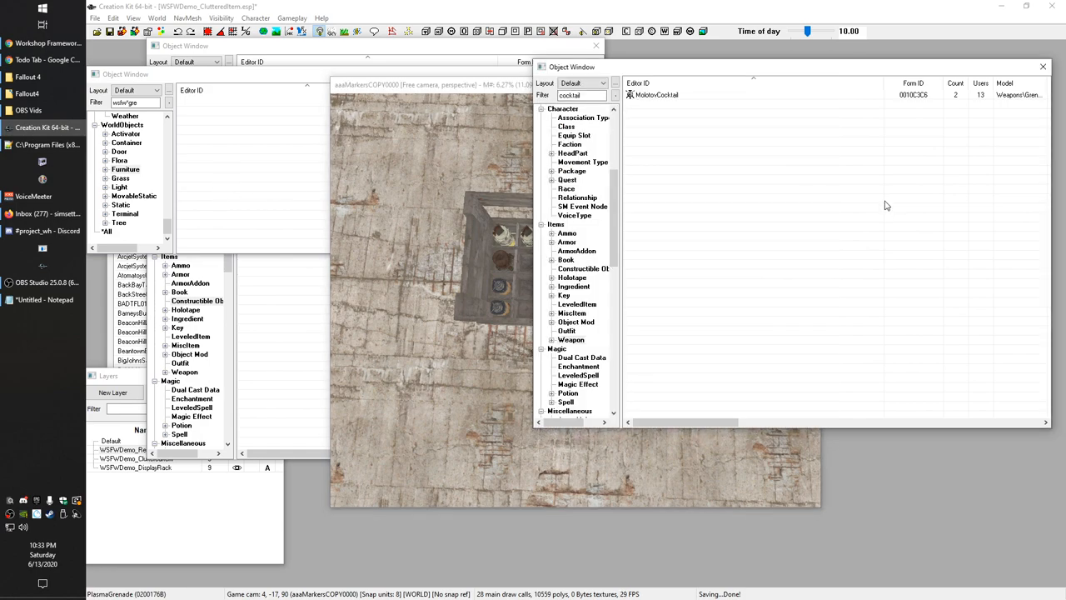
Browse Miscellaneous > FormList and filter it by 'wsf' to reach WSFN_Demo_DisplayGrenades.
scroll(down, 3)
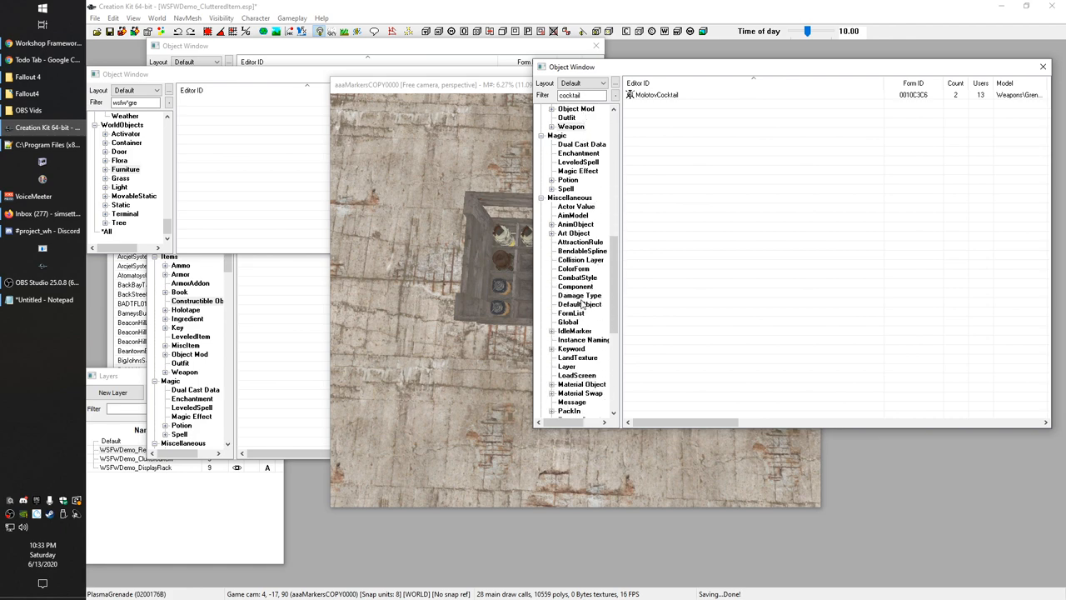
click(580, 93)
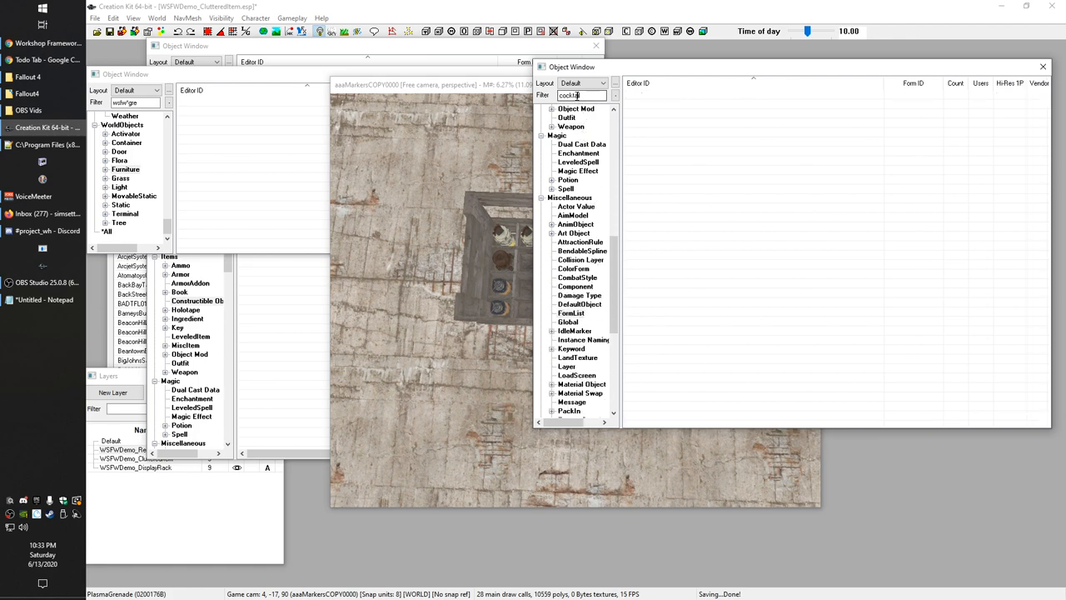
text(wsf)
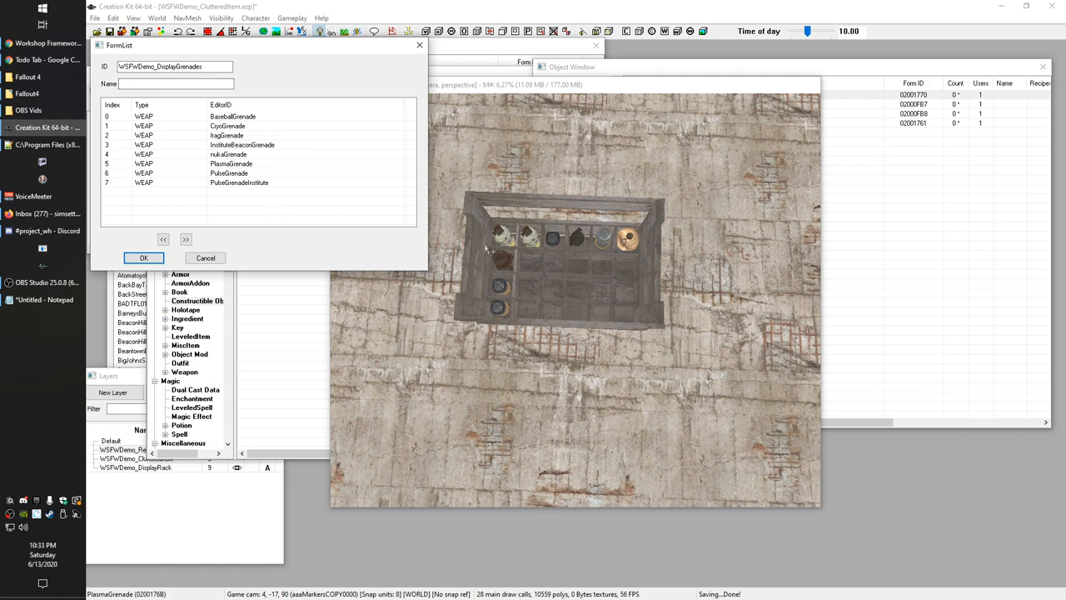
mouse_move(531, 180)
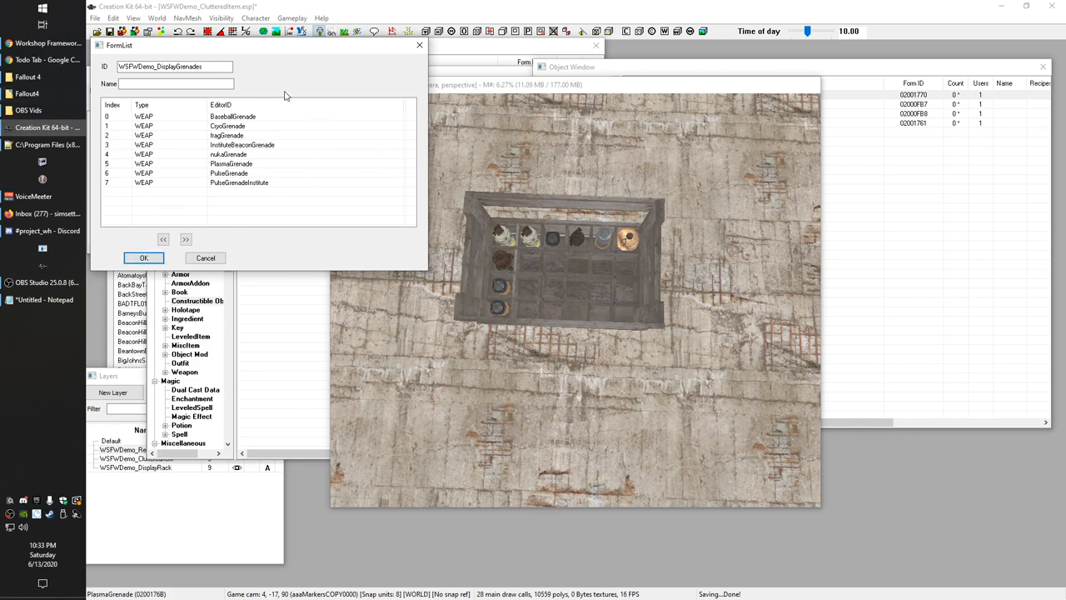
mouse_move(327, 180)
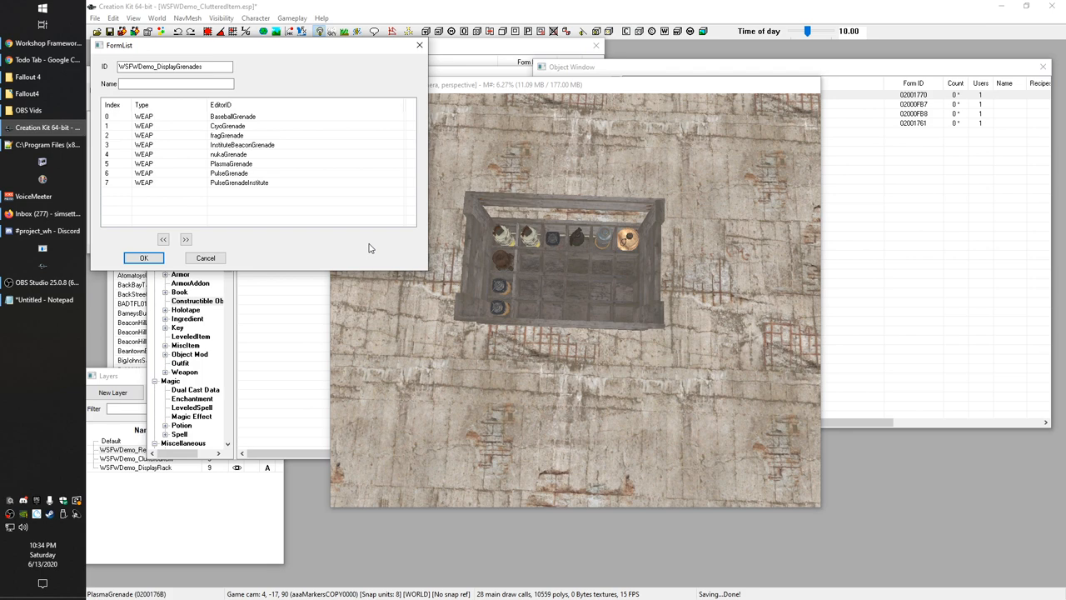
mouse_move(330, 203)
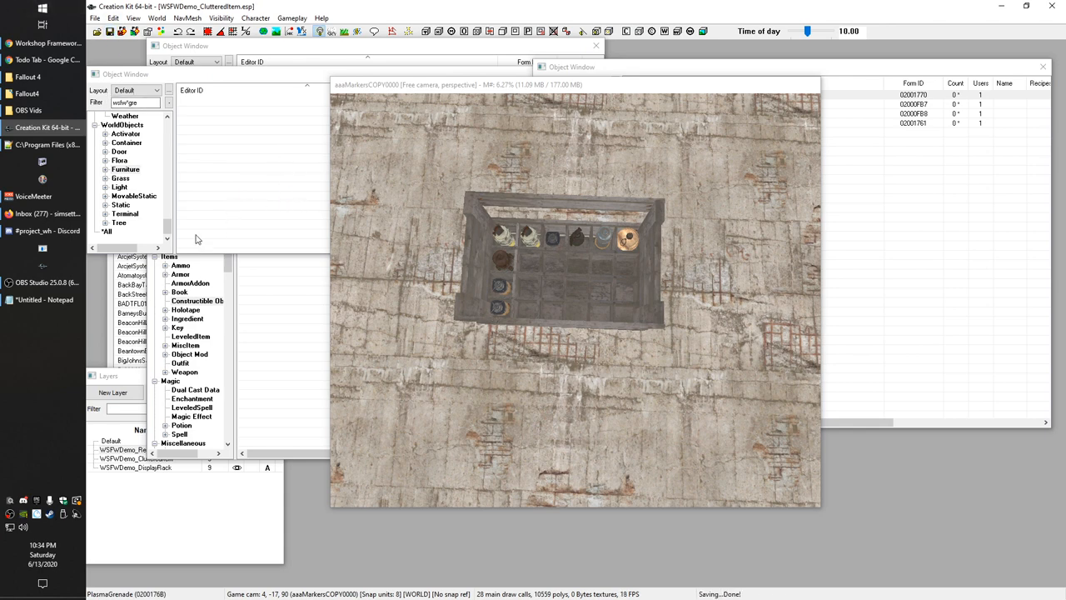
mouse_move(147, 159)
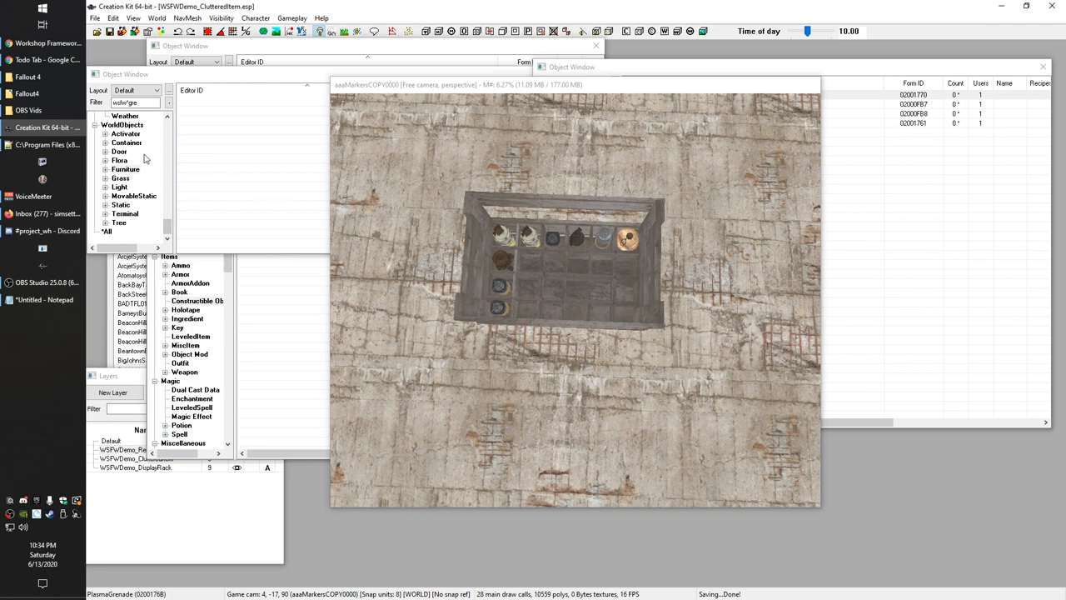
Expand WorldObjects > Container and select the WSFN_Demo_GrenadeCrate record.
click(127, 143)
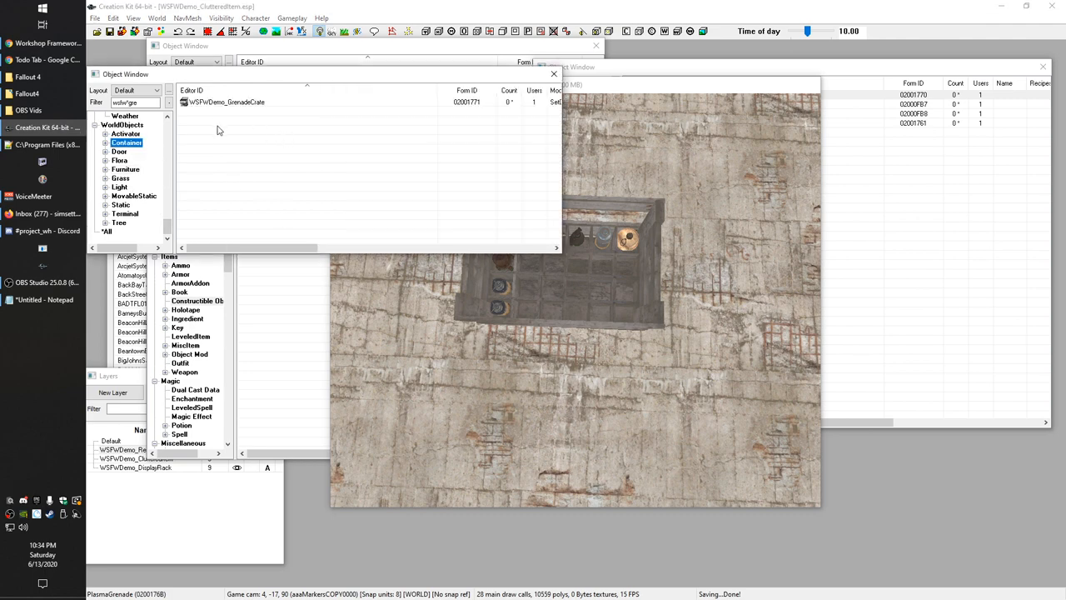
mouse_move(403, 214)
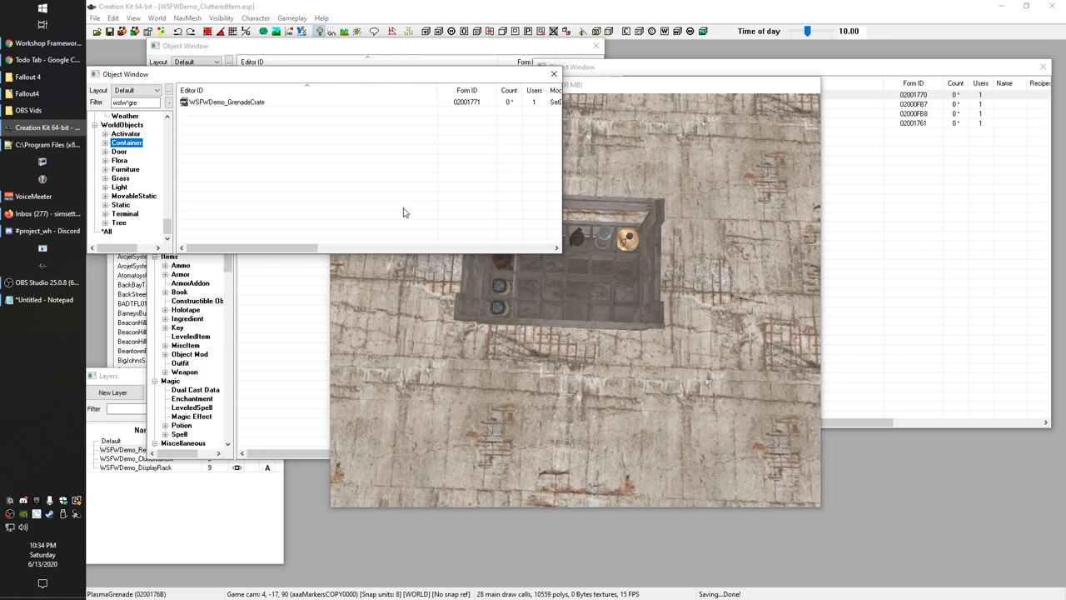
mouse_move(375, 183)
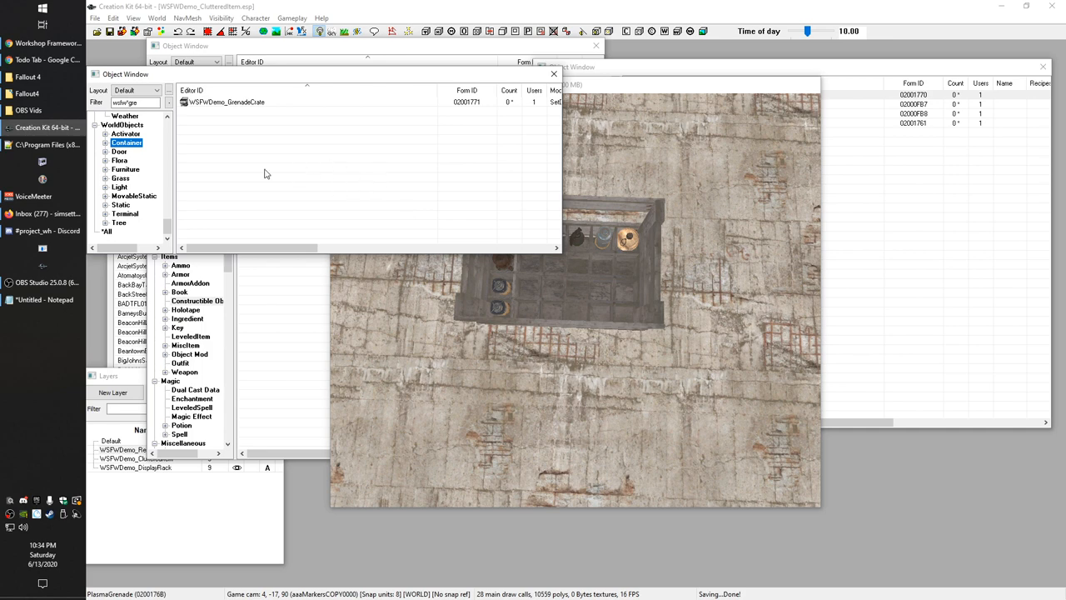
mouse_move(133, 150)
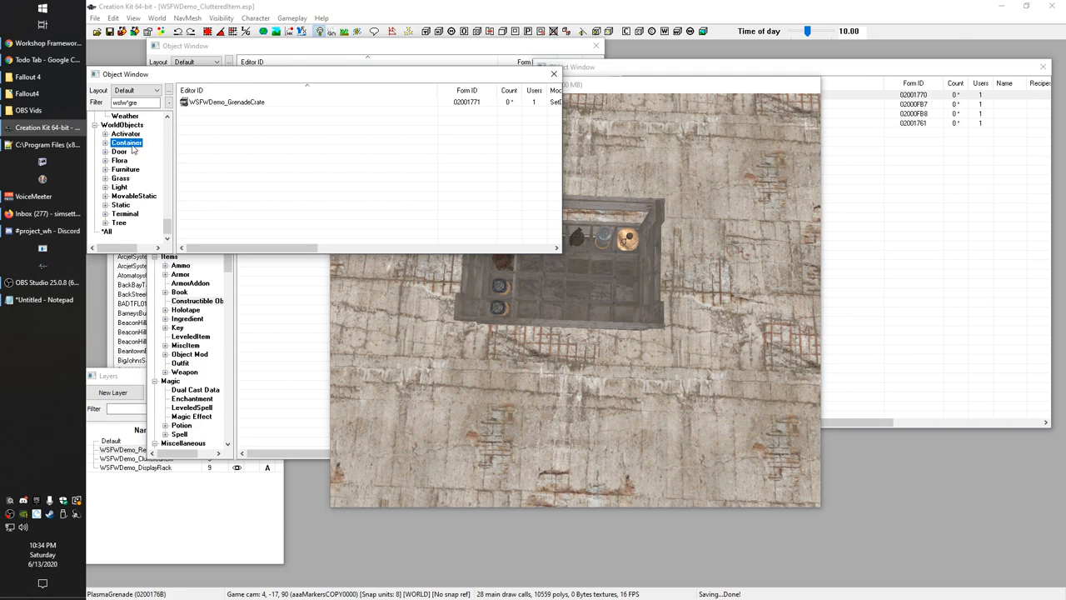
mouse_move(236, 176)
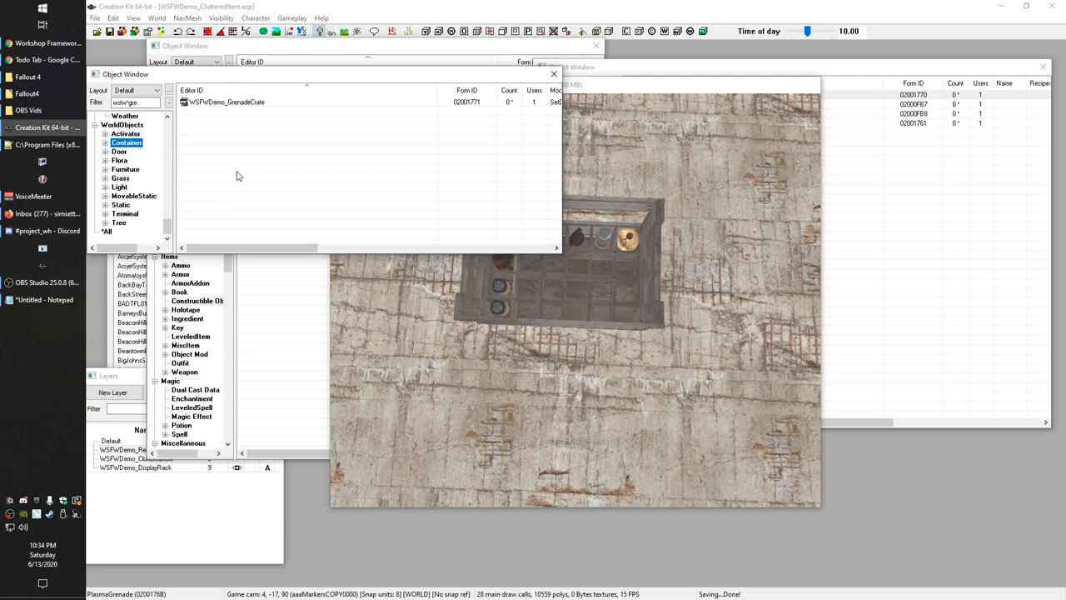
mouse_move(304, 170)
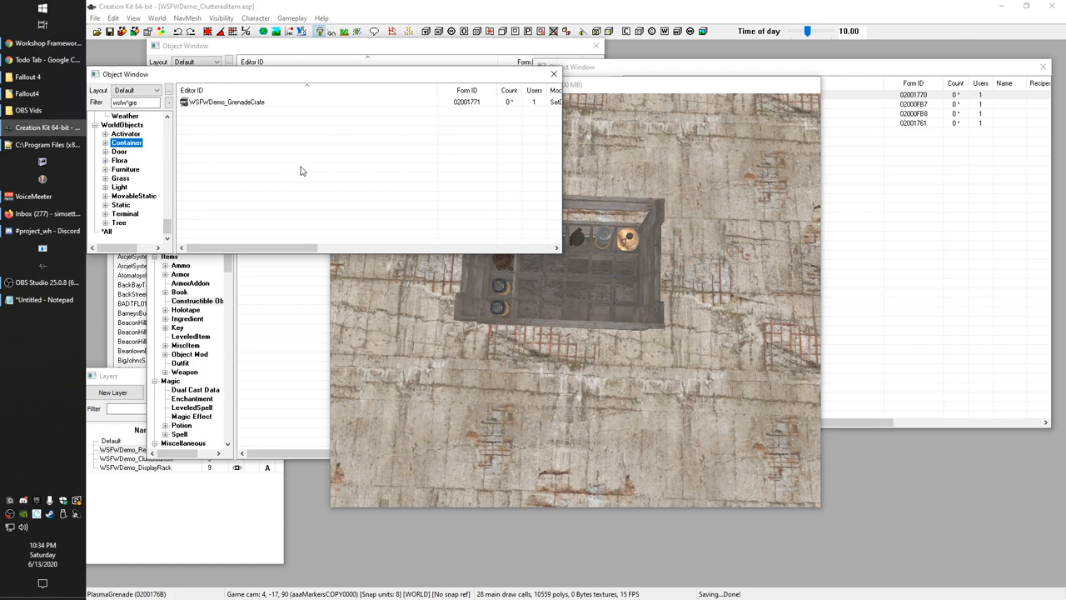
mouse_move(282, 164)
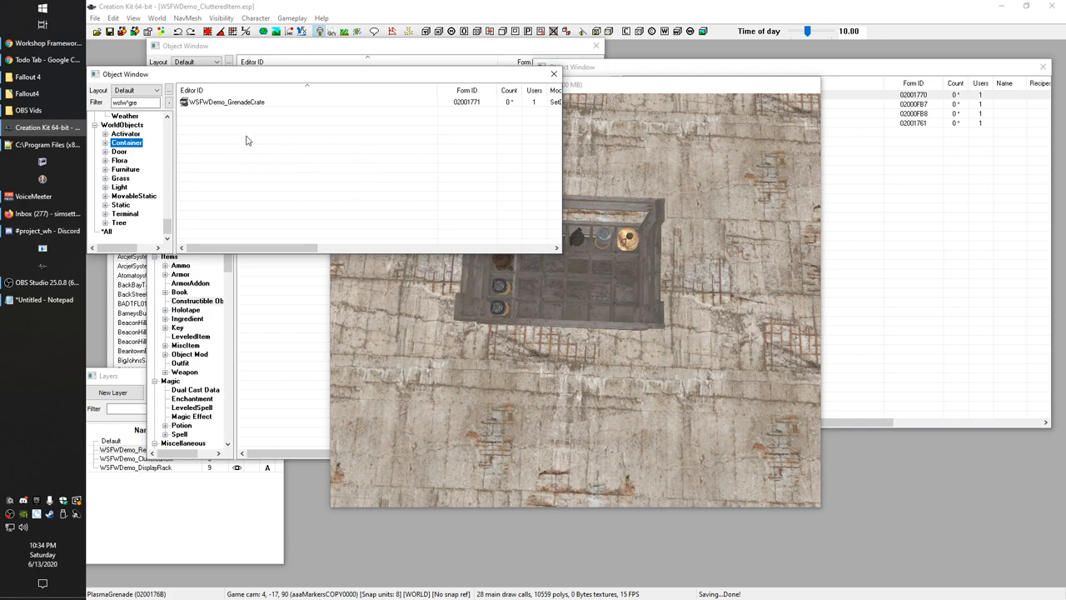
mouse_move(146, 177)
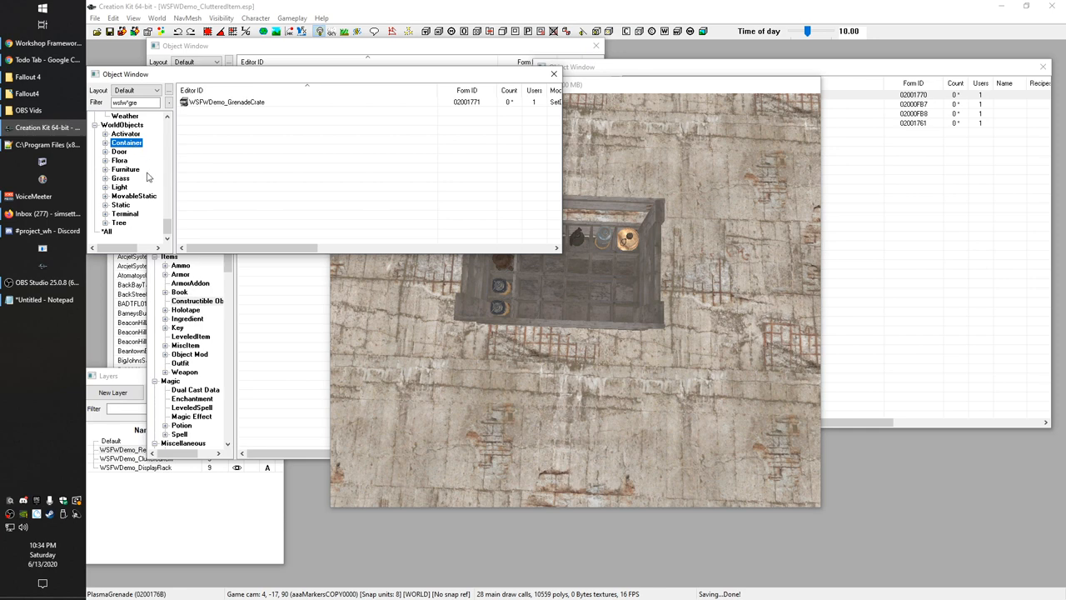
click(125, 170)
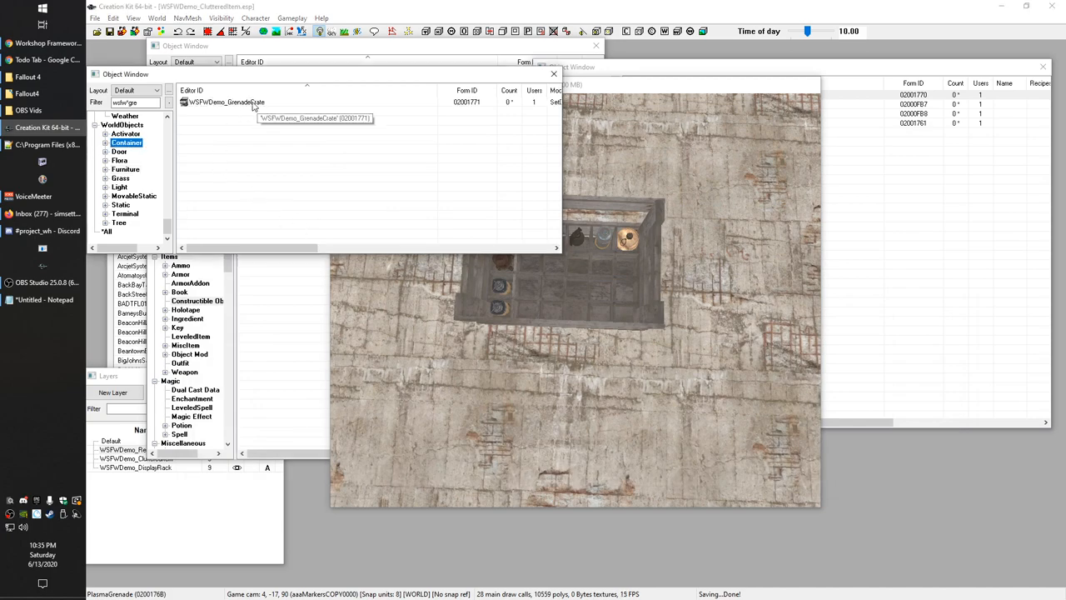
click(250, 102)
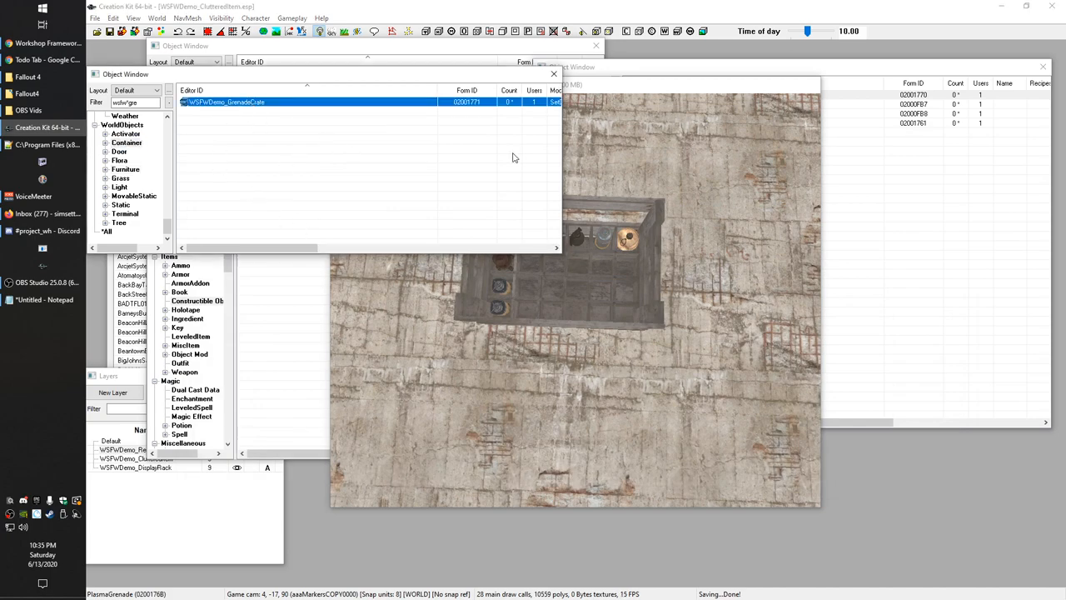
Bring up the Grenade Crate container record and rotate its preview to view the slots from above.
double_click(225, 102)
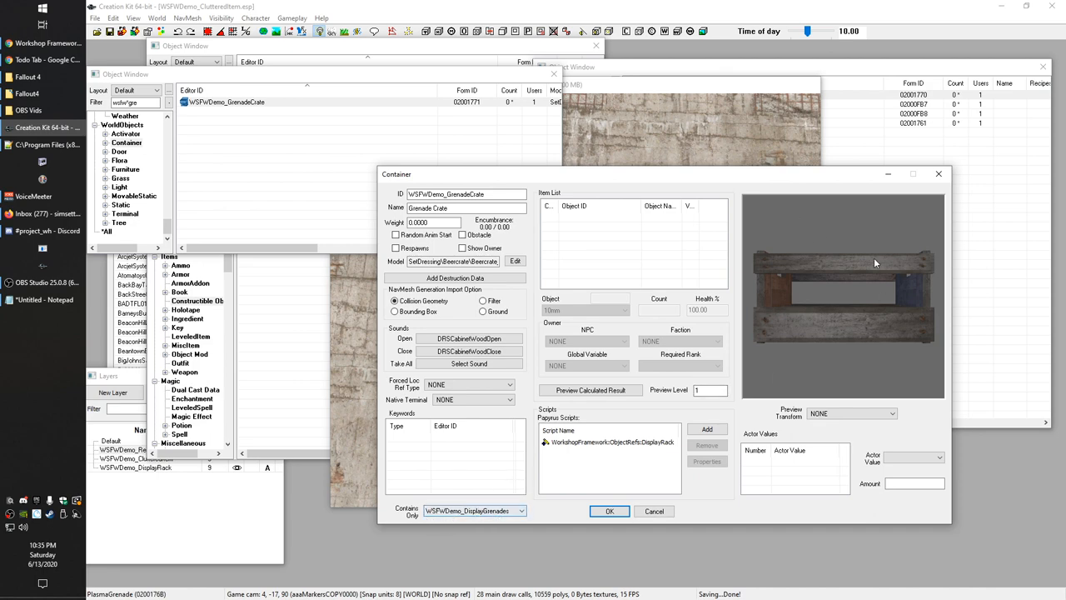
mouse_move(796, 253)
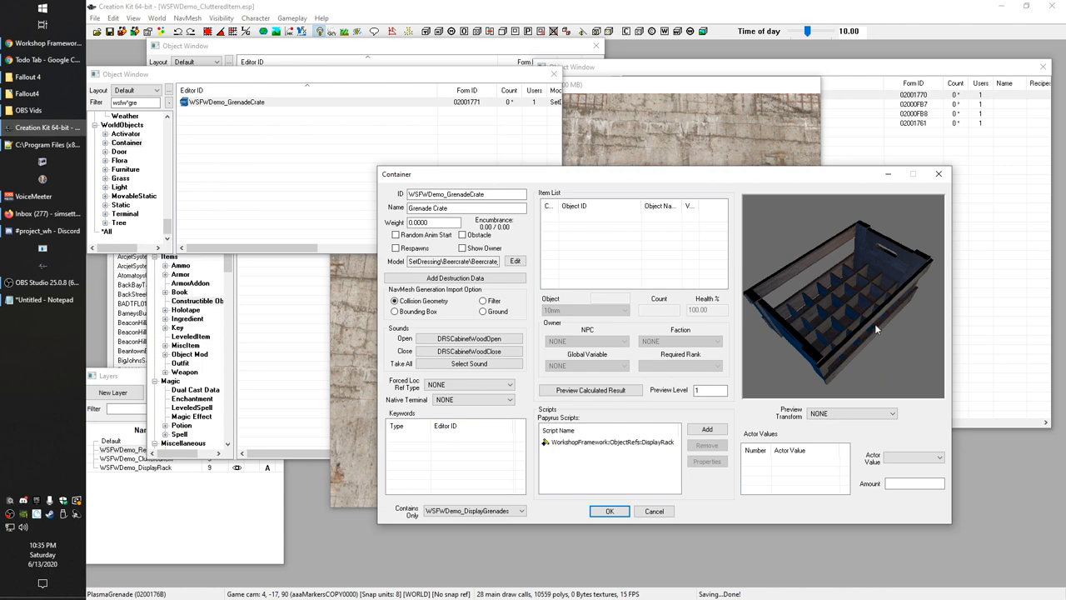
mouse_move(753, 315)
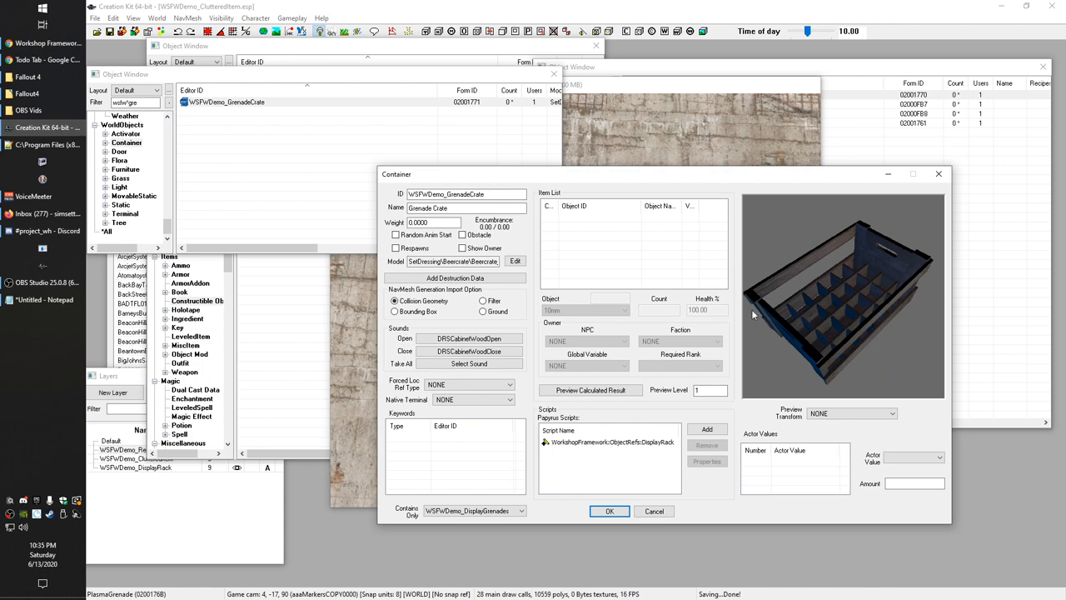
mouse_move(756, 178)
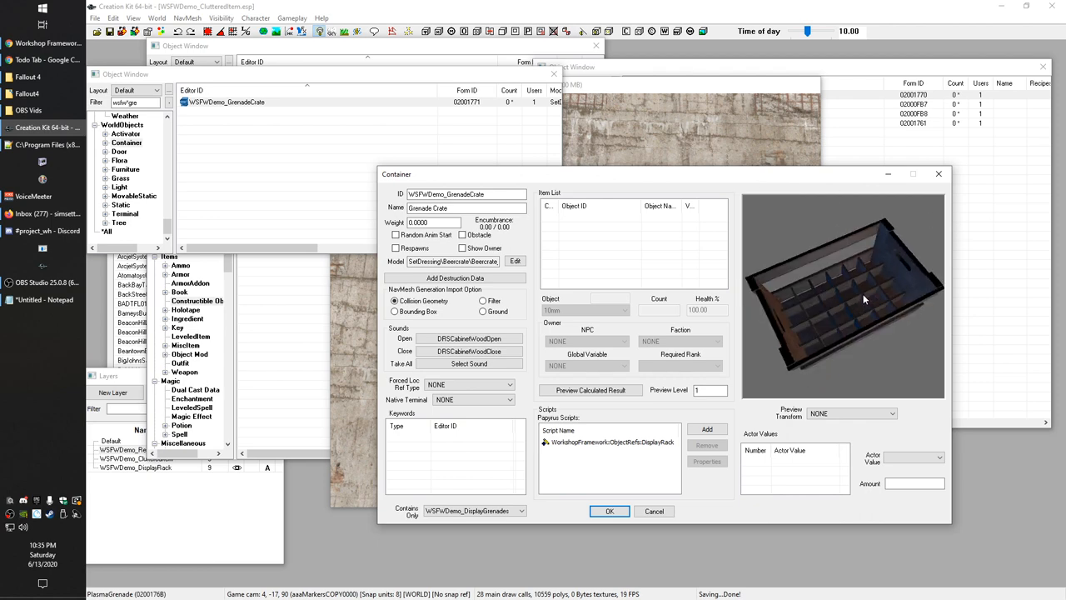
drag(863, 300, 867, 330)
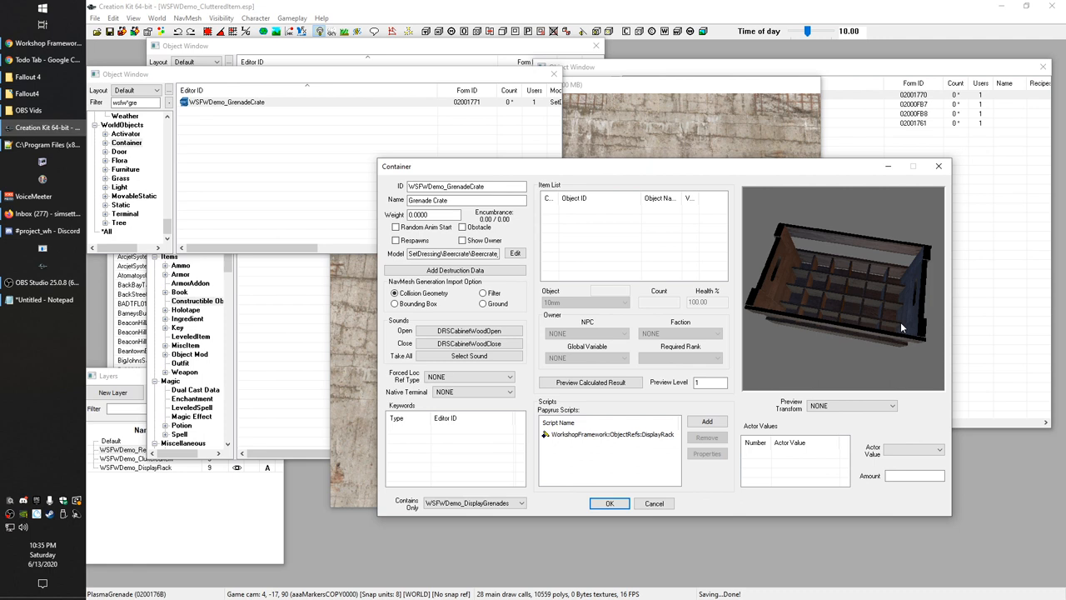
Inspect the crate's model file path and Model Data, then start choosing its Open sound.
click(453, 253)
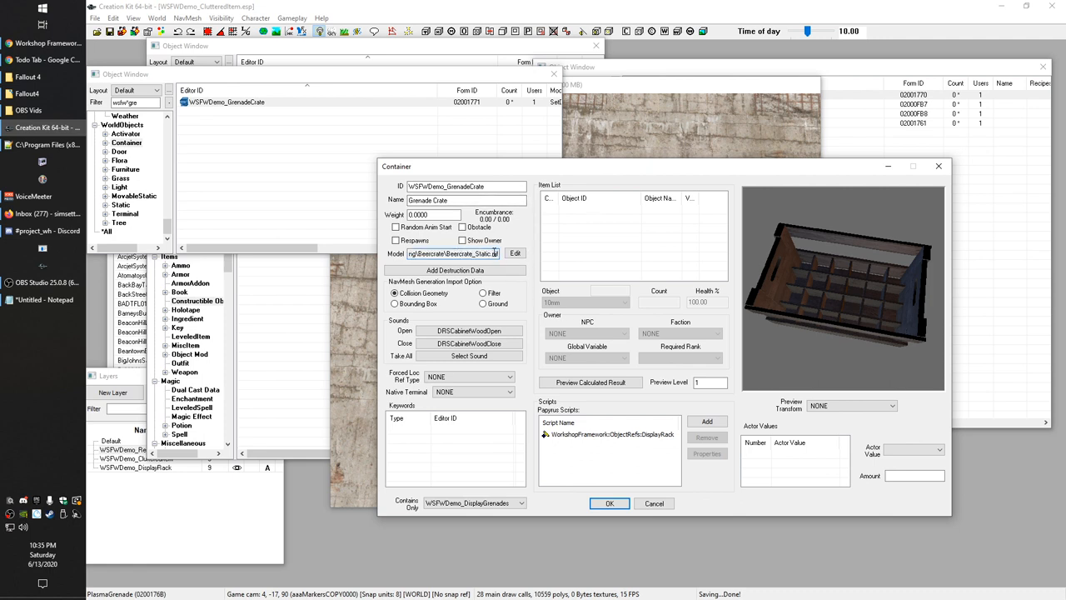
click(453, 253)
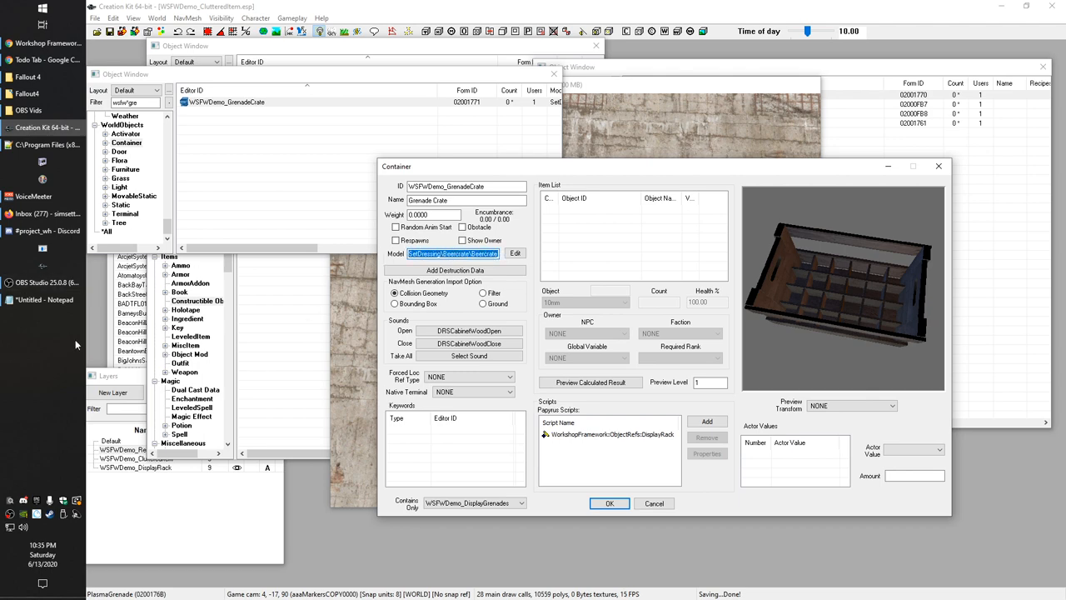
click(515, 254)
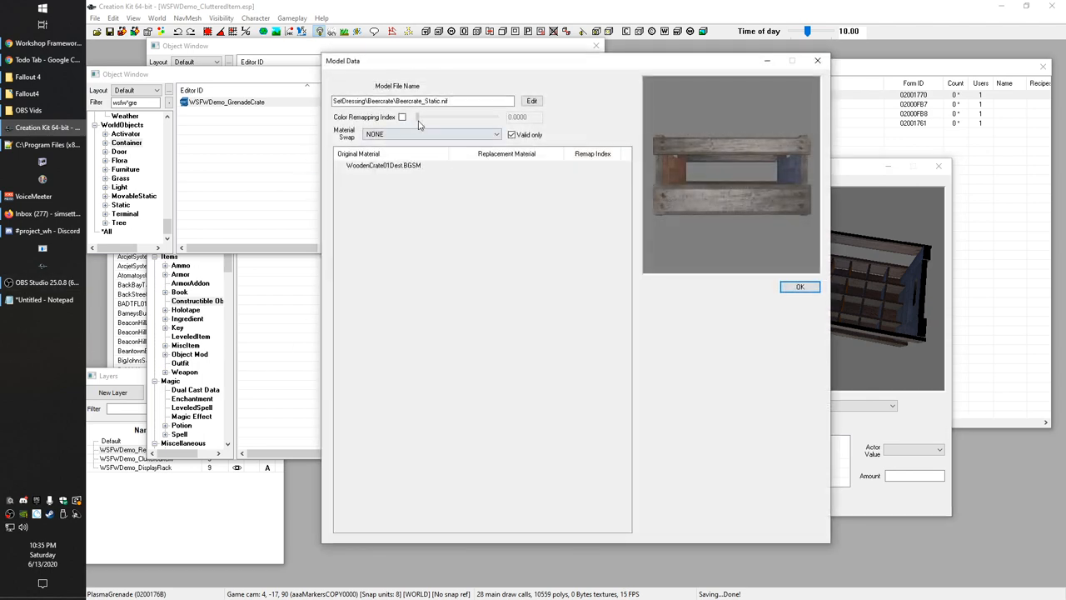
click(800, 287)
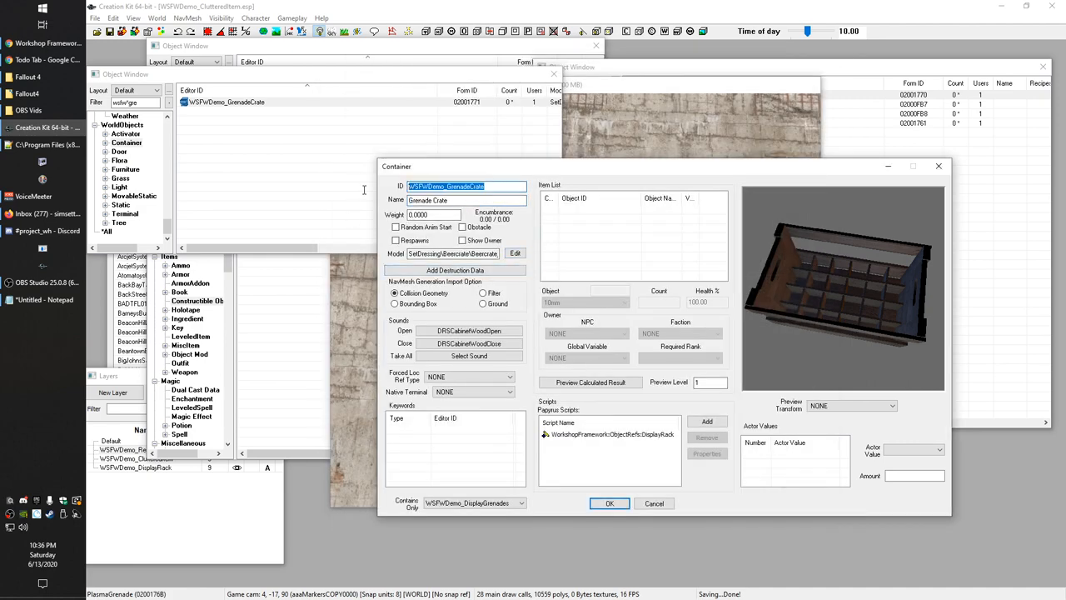
click(470, 330)
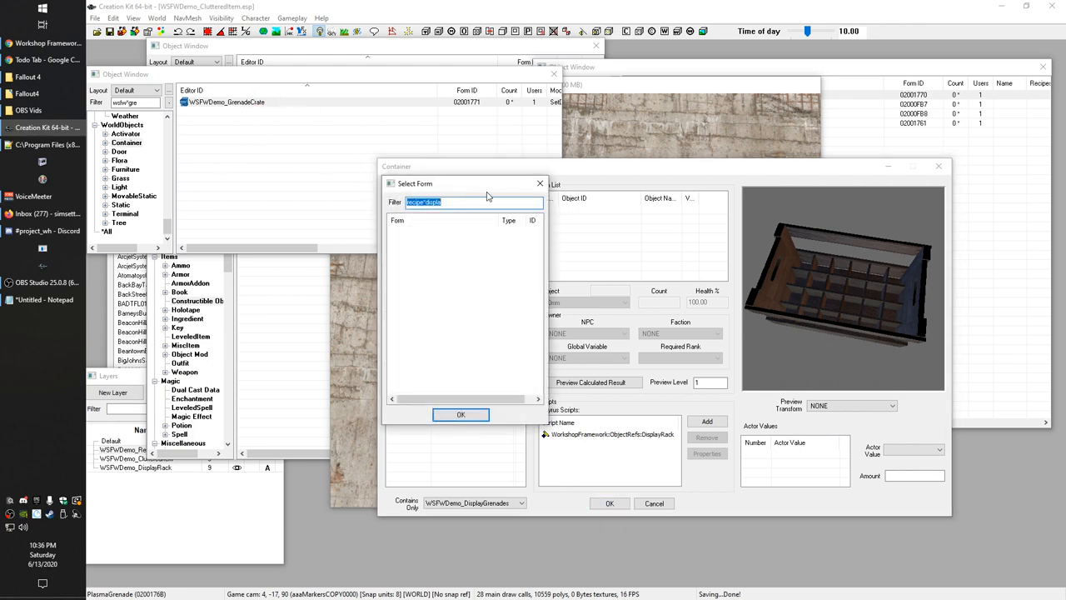
Filter the Select Form picker by 'open', browse the sounds, then refilter by 'cab' for cabinet sounds.
text(open)
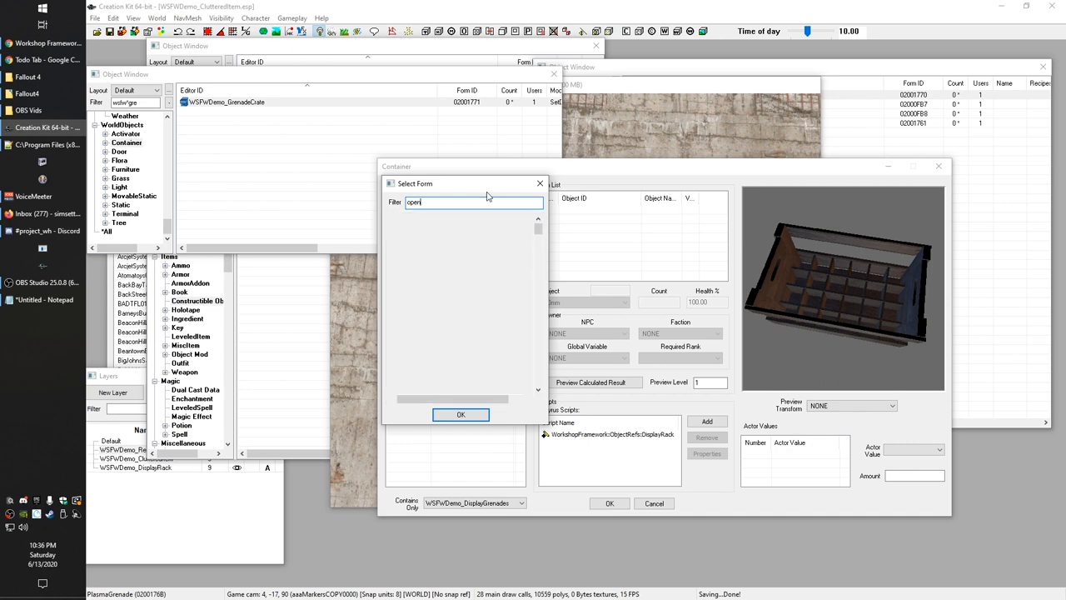
text(open)
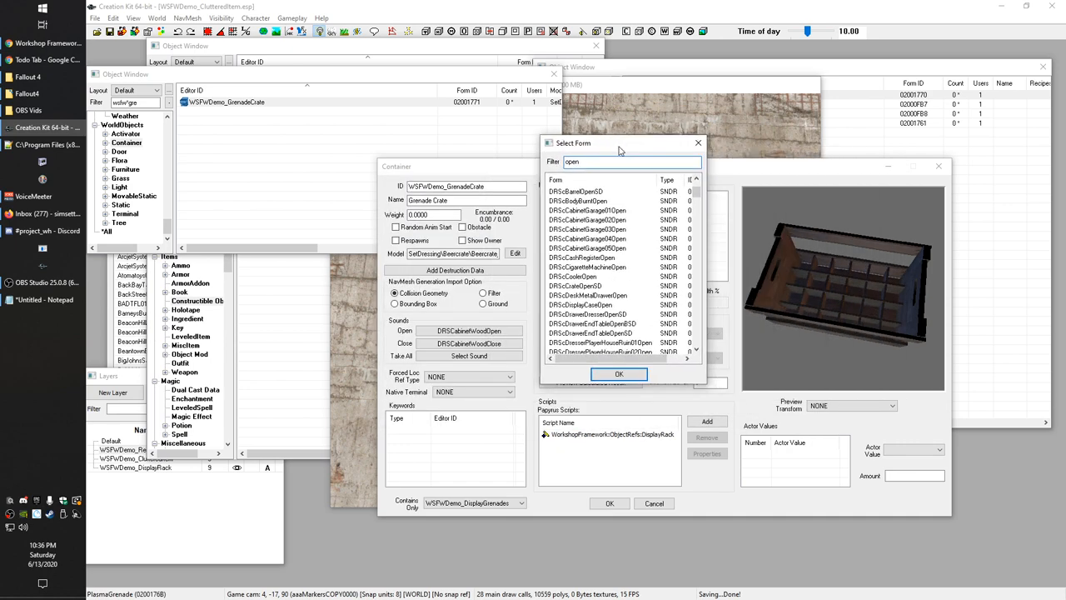
text(open)
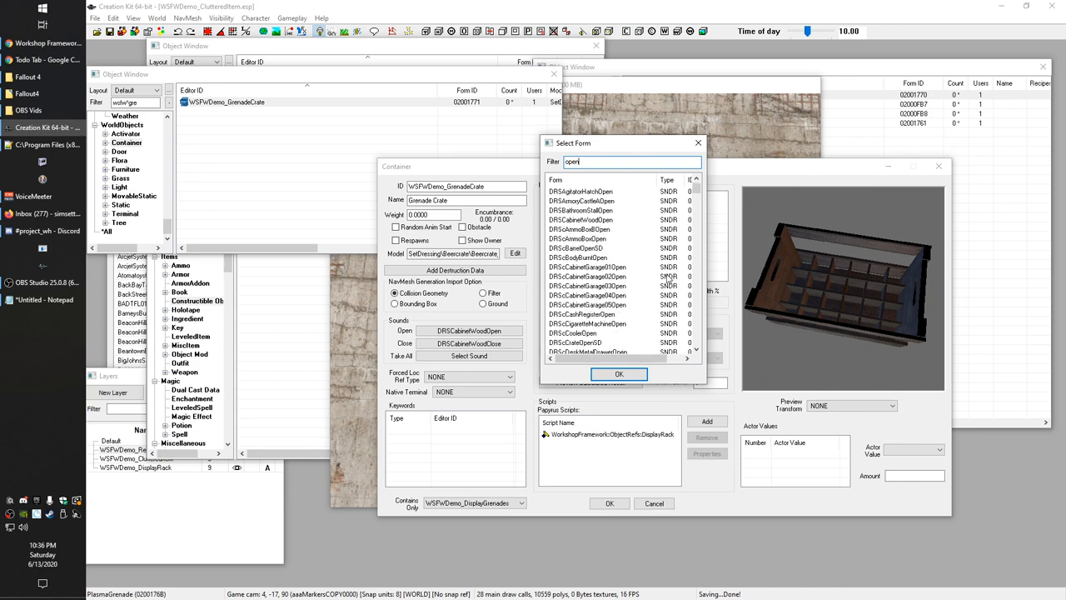
scroll(down, 3)
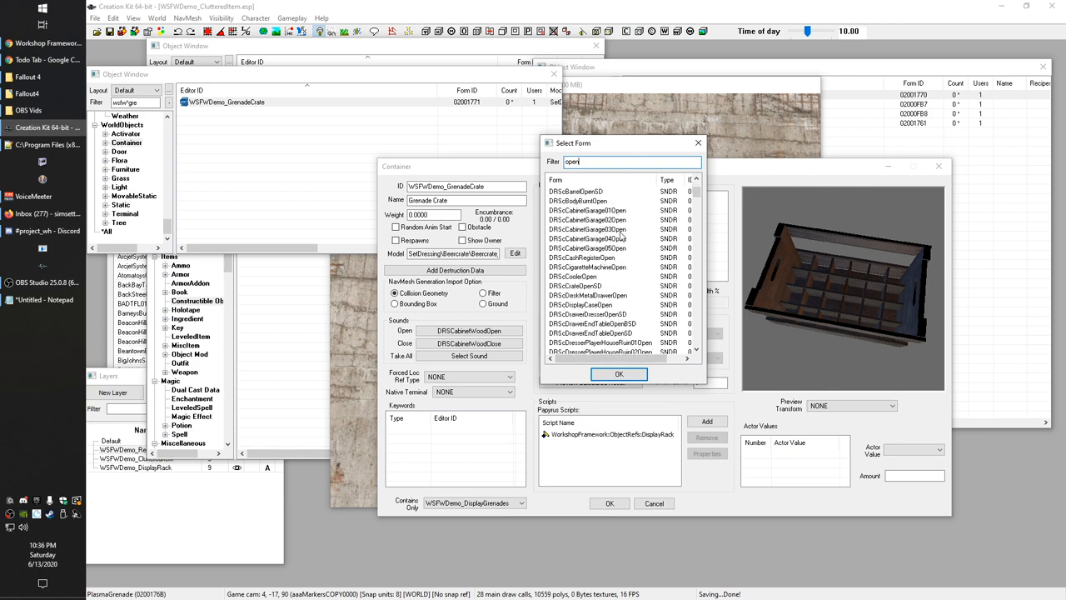
scroll(down, 3)
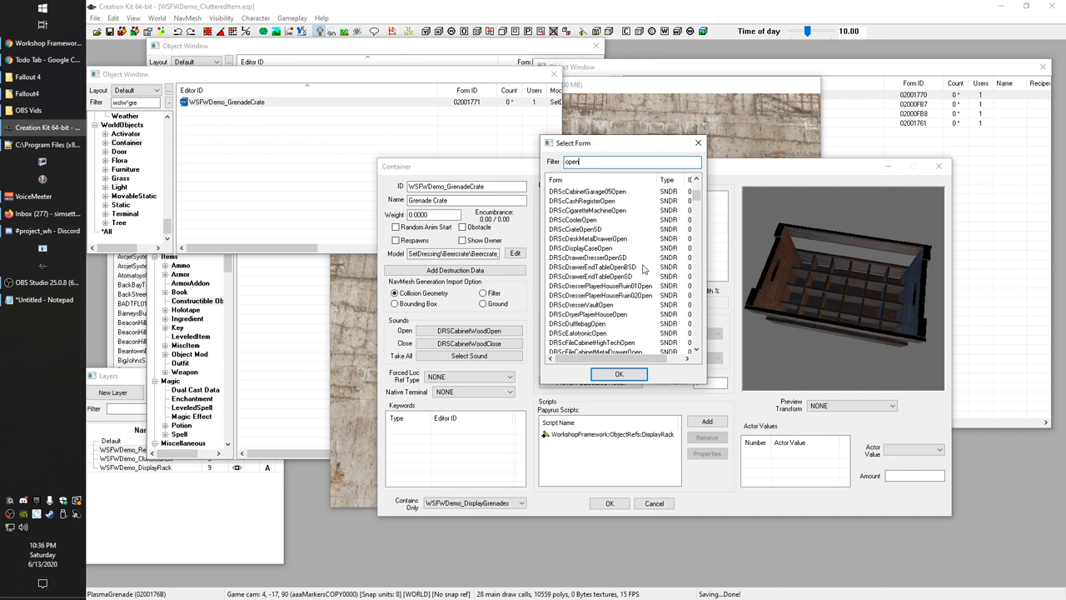
click(593, 162)
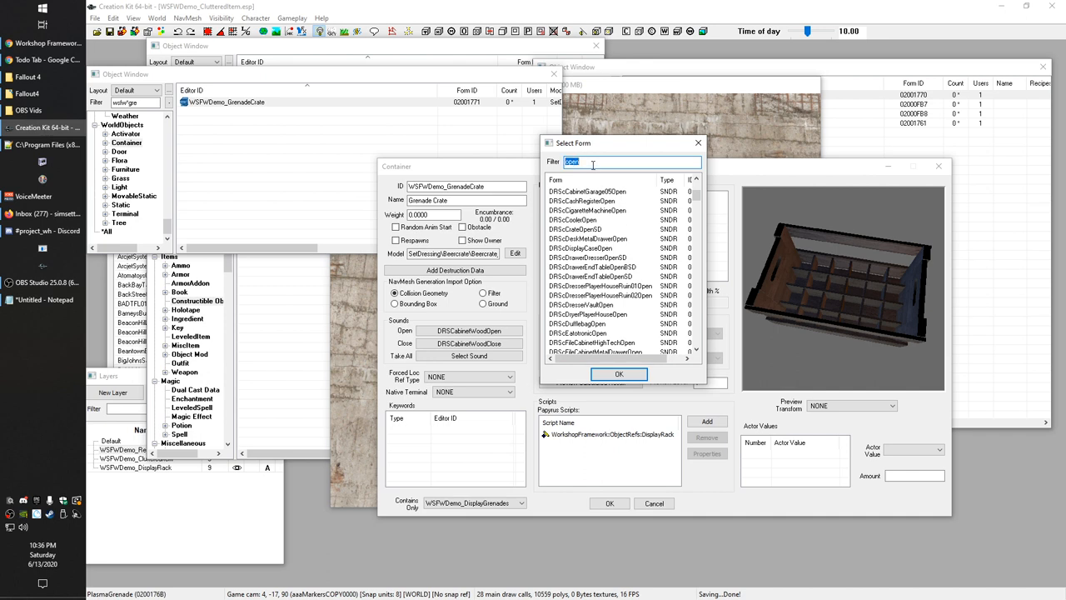
text(cab)
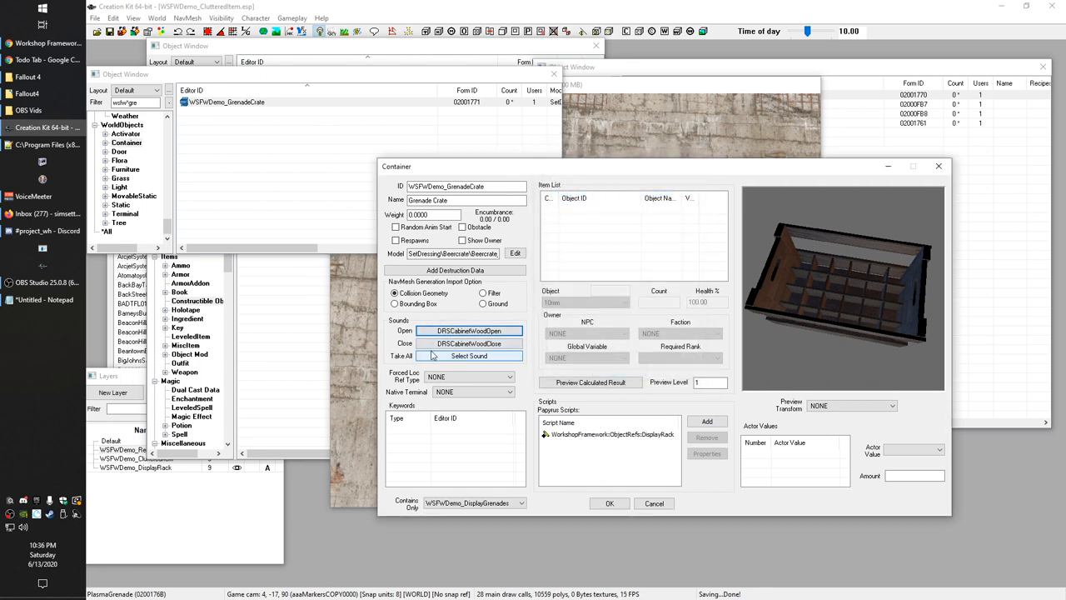
click(470, 343)
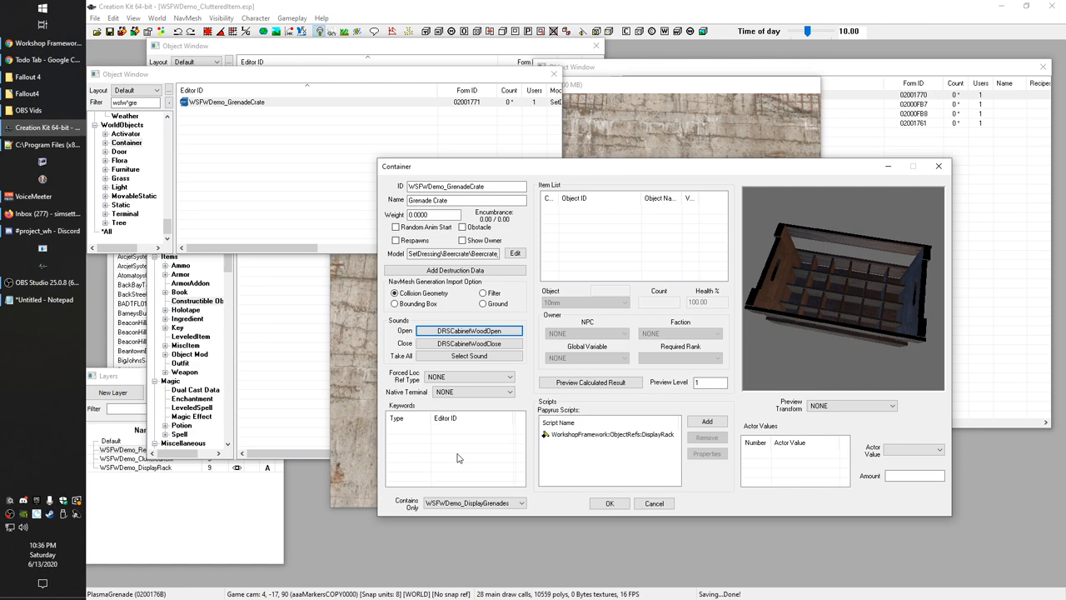
mouse_move(475, 450)
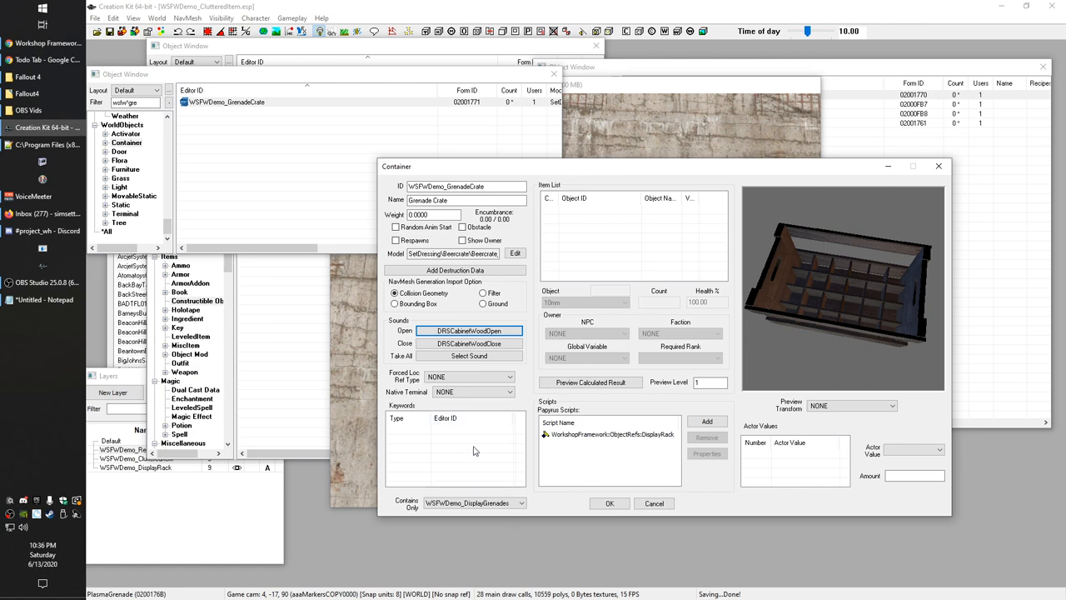
mouse_move(763, 291)
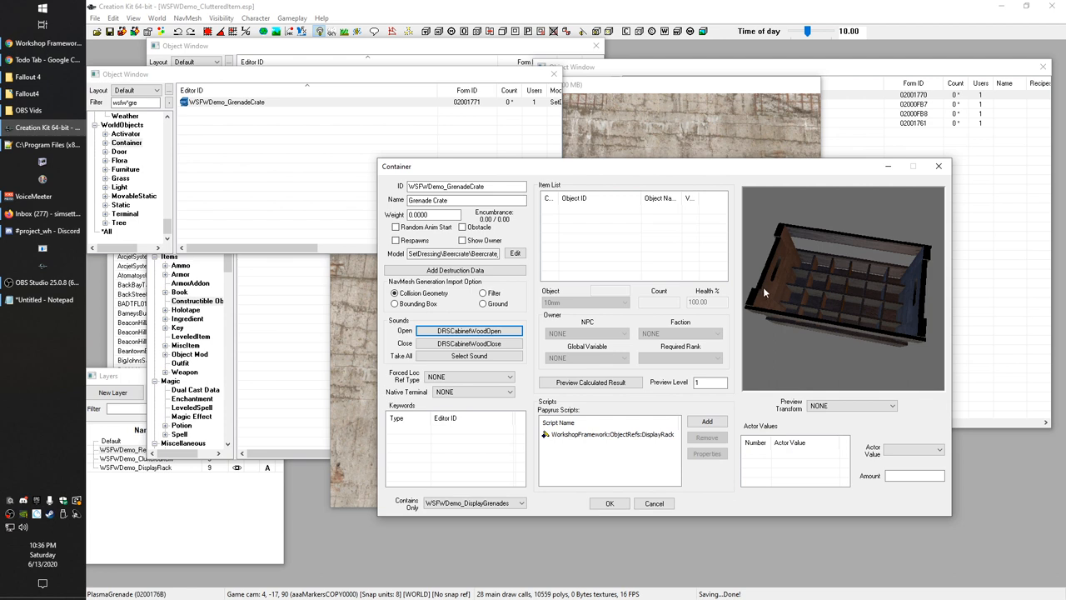
mouse_move(483, 313)
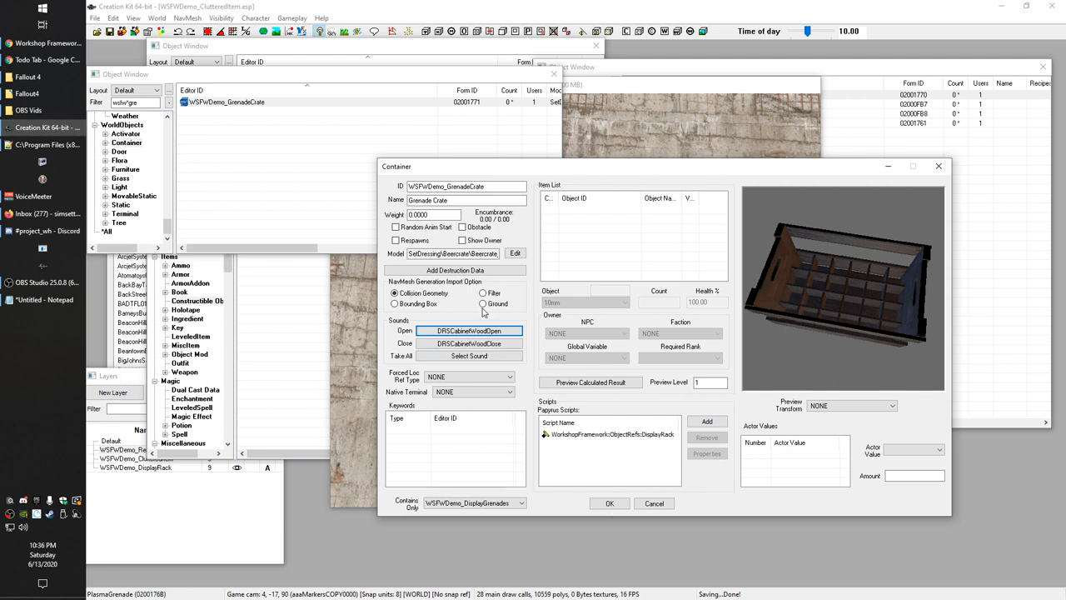
mouse_move(610, 469)
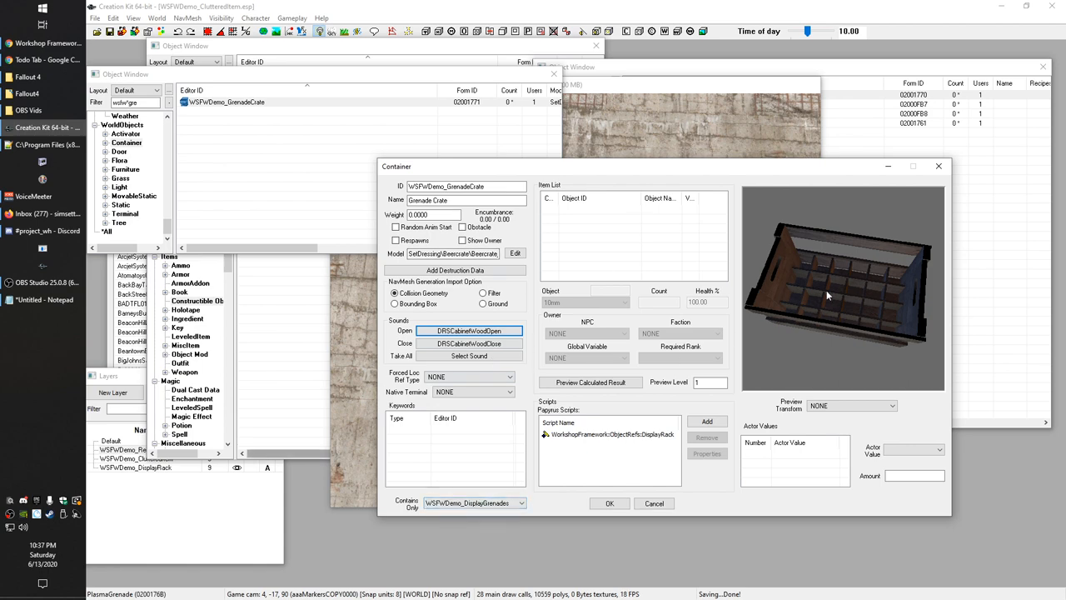
mouse_move(597, 459)
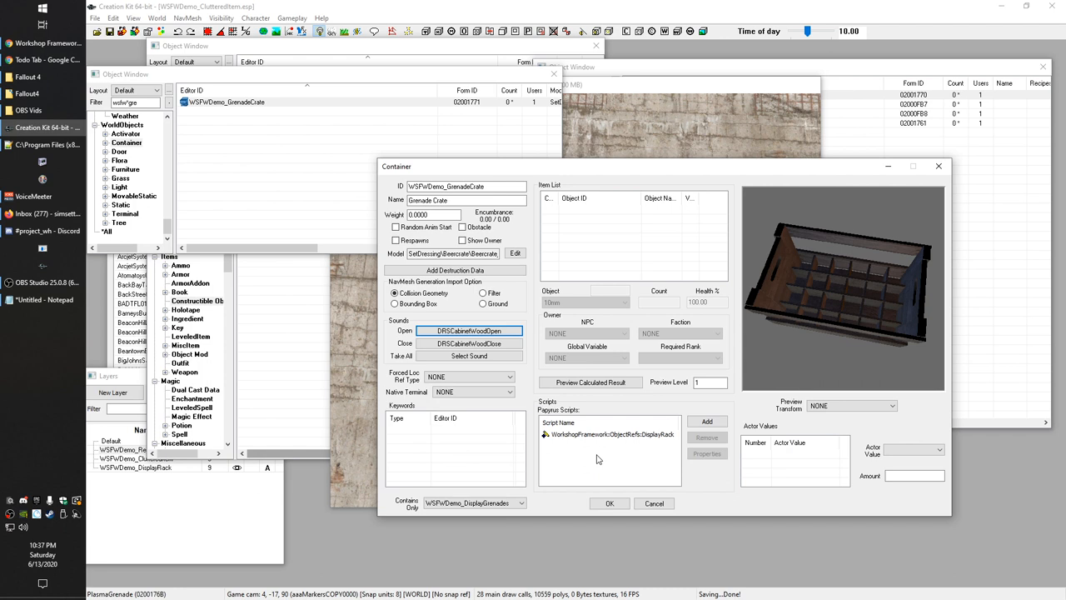
mouse_move(436, 312)
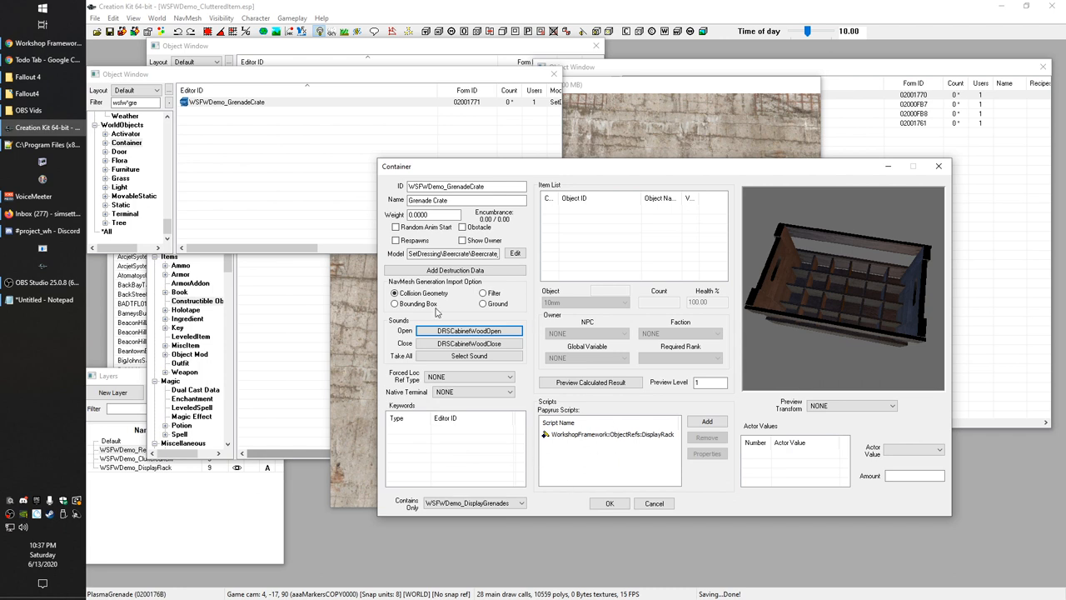
click(613, 433)
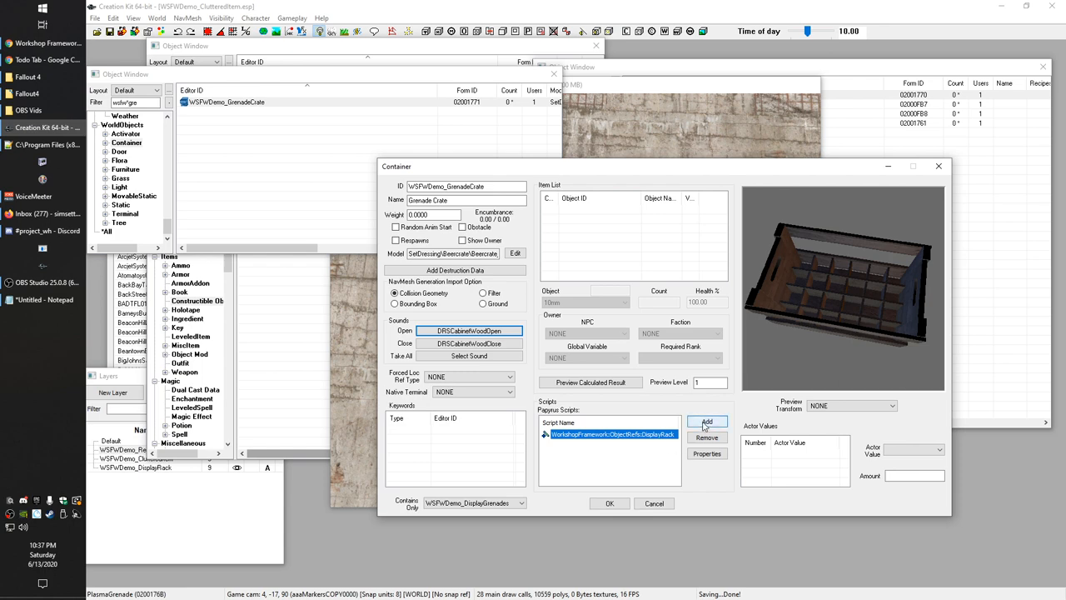
click(292, 17)
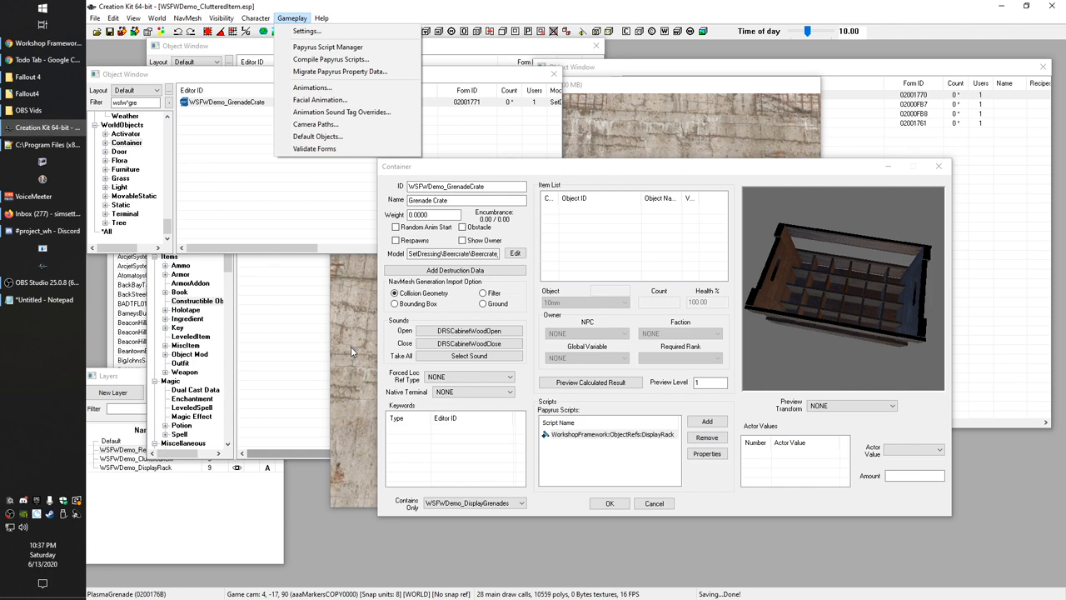
Show the DisplayRack script's properties on the crate and read the RackFullMessage documentation.
click(610, 433)
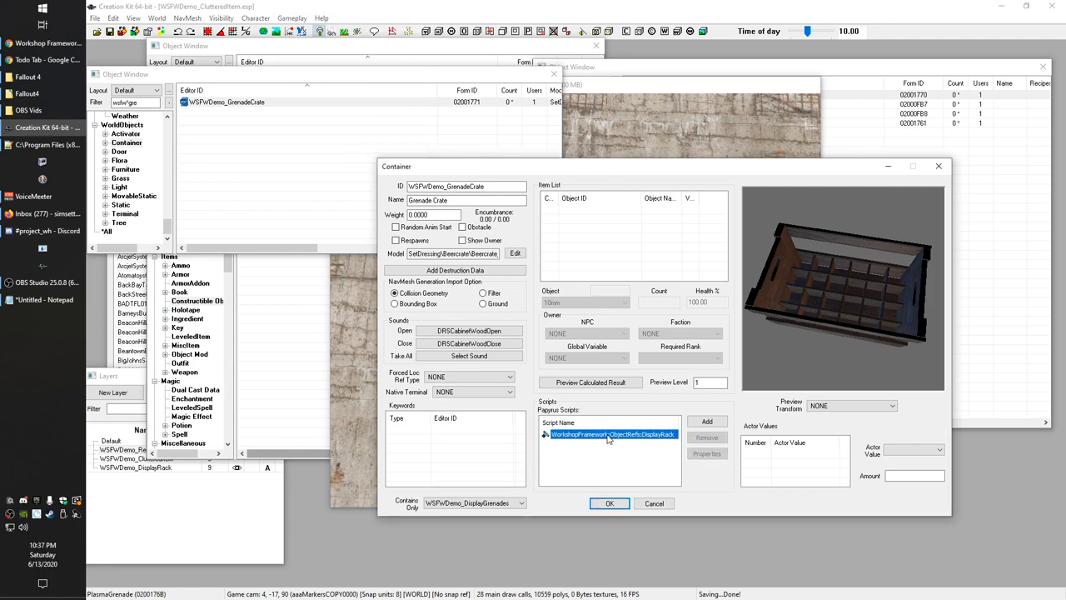
click(707, 453)
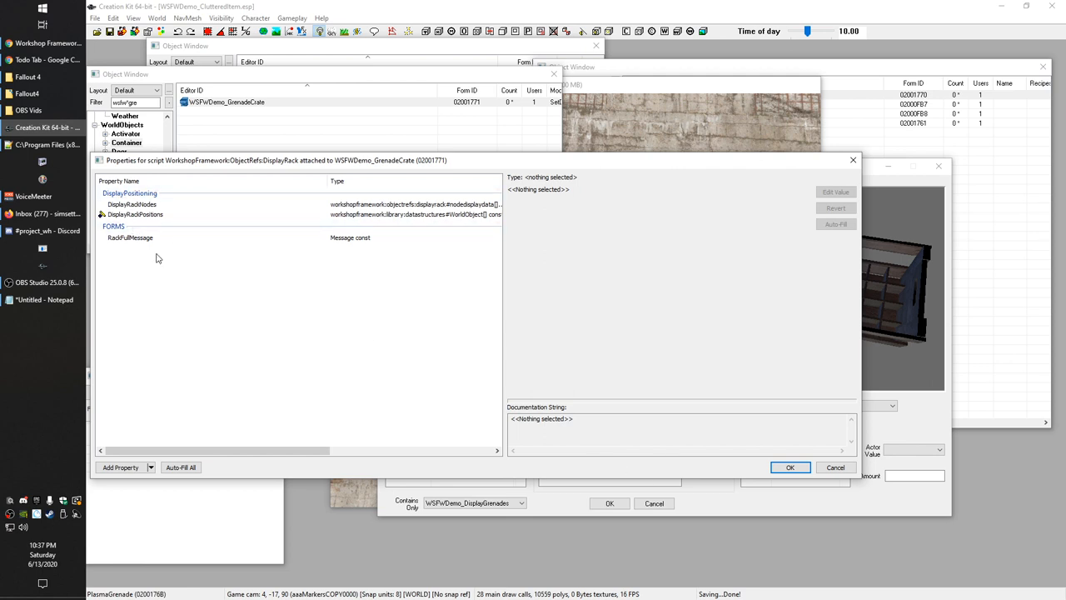
mouse_move(147, 283)
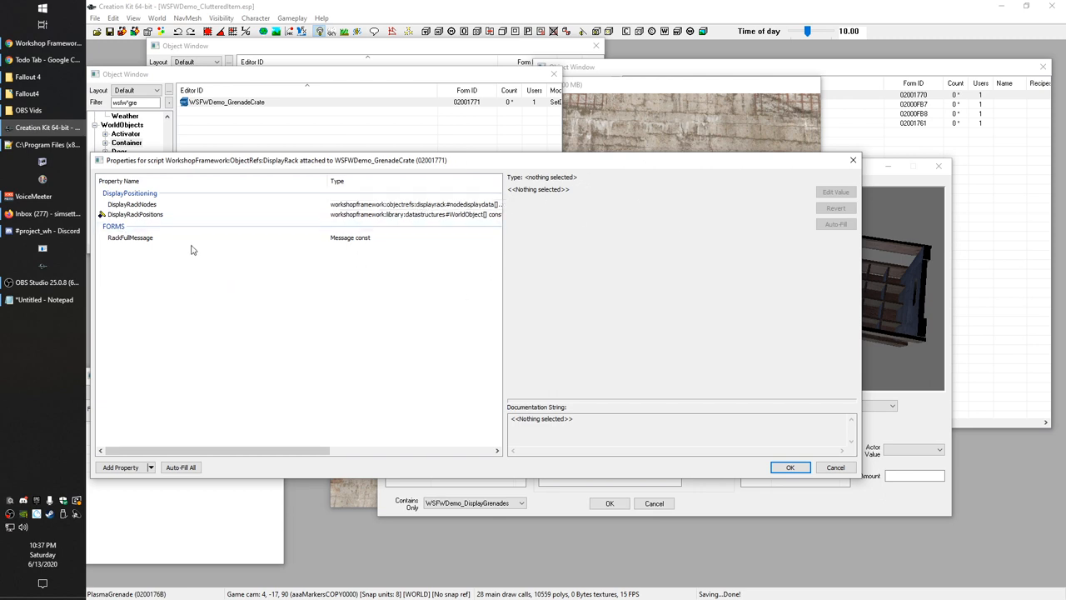
mouse_move(154, 280)
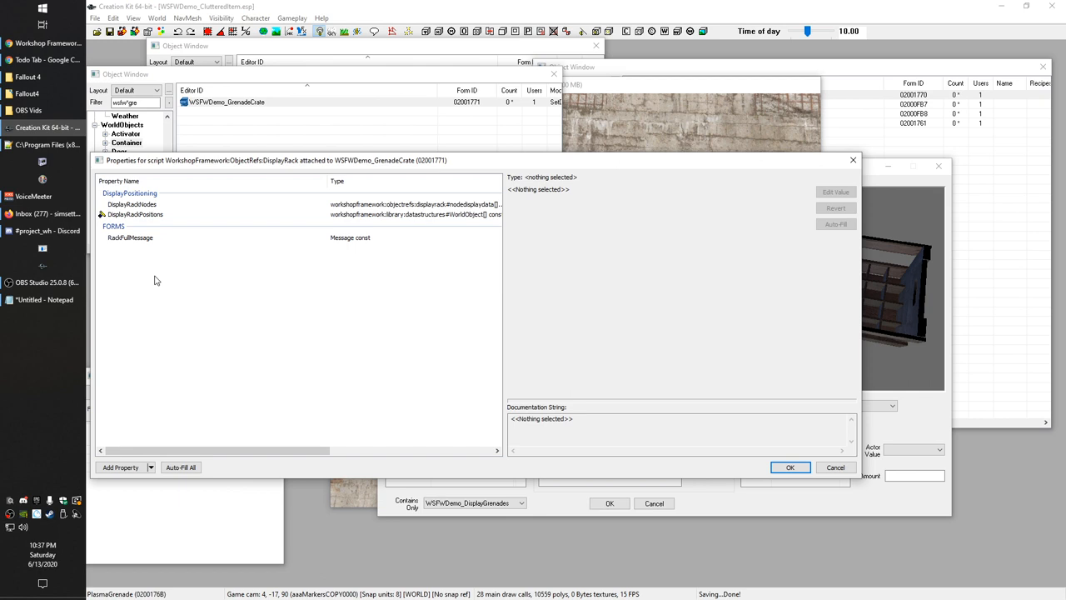
click(130, 237)
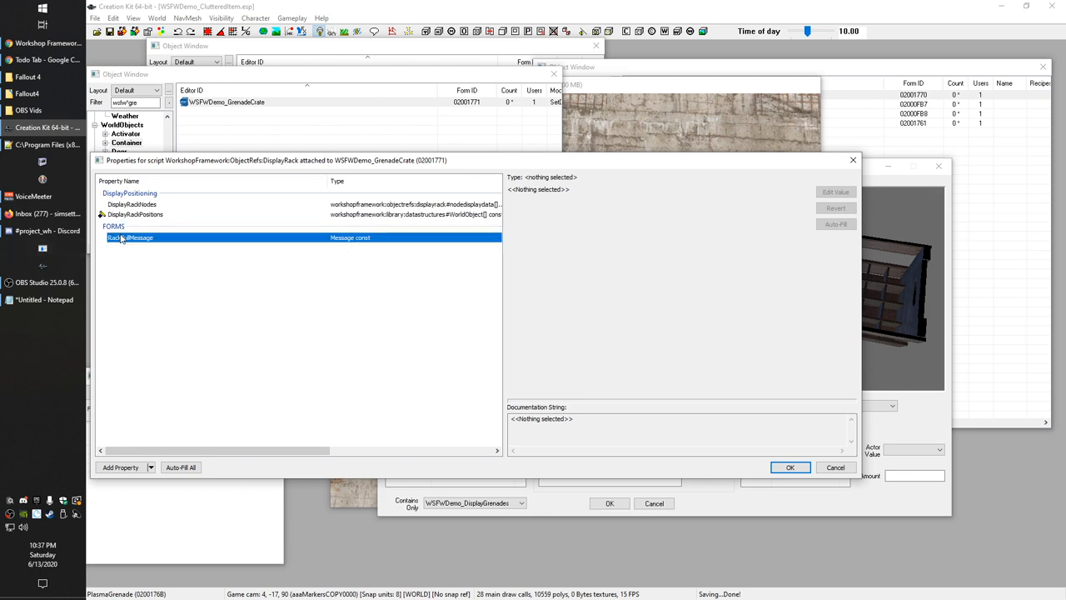
click(130, 237)
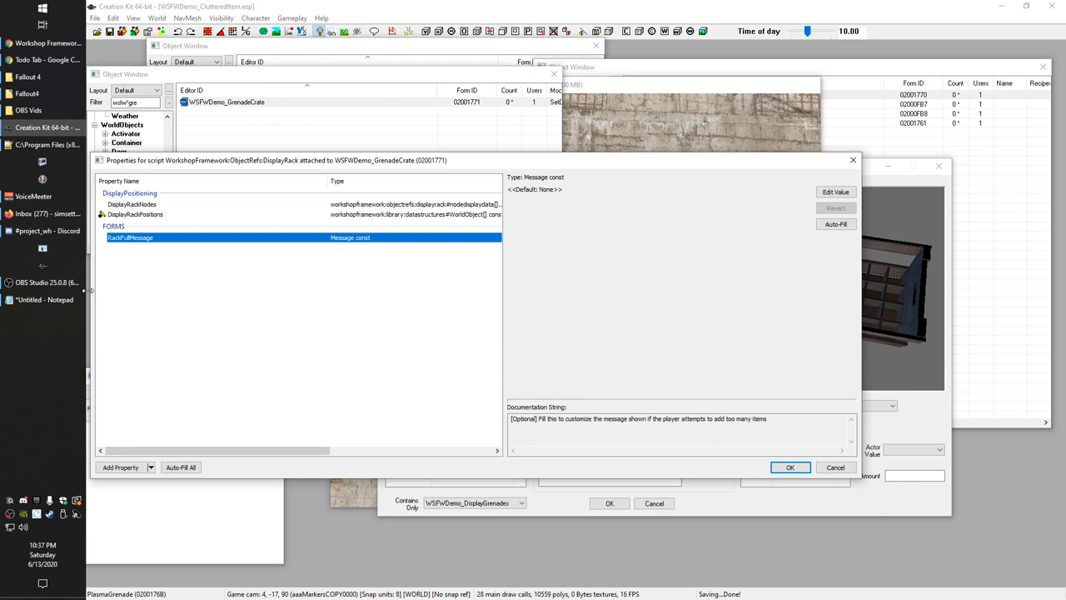
mouse_move(196, 327)
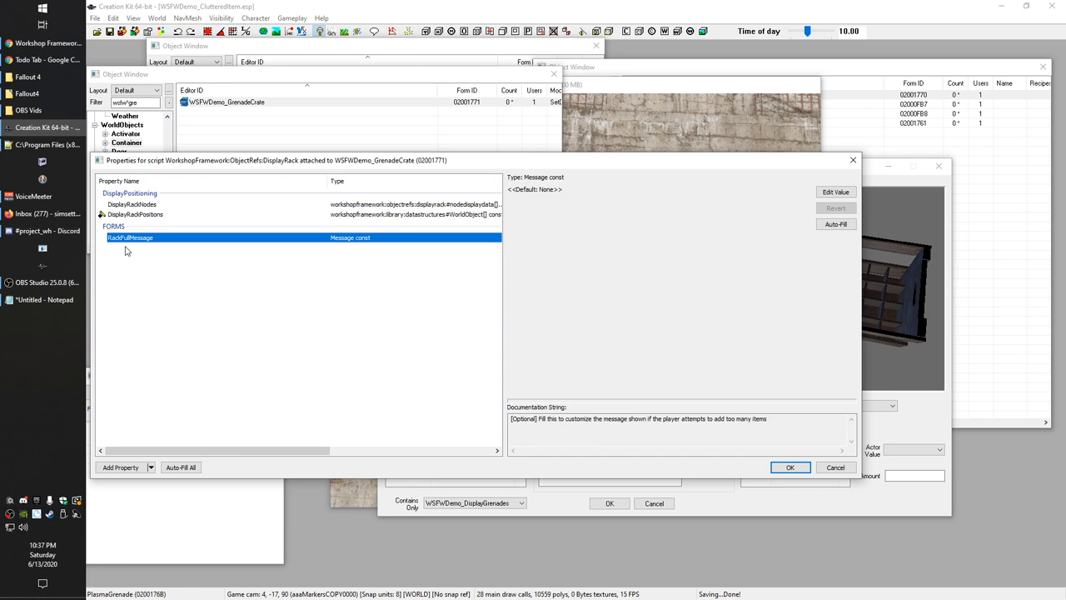
mouse_move(146, 286)
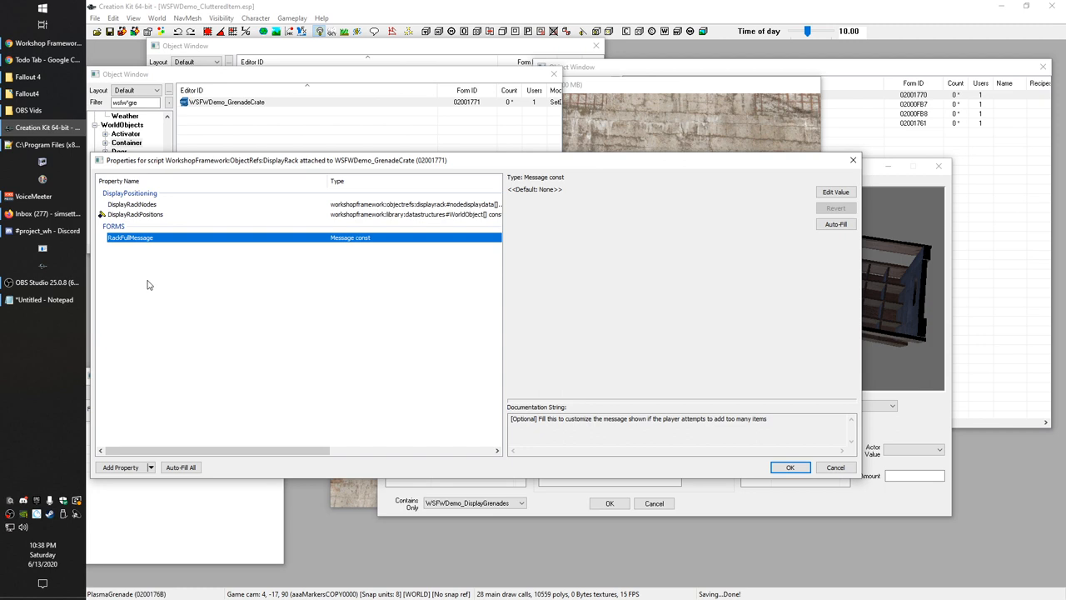
mouse_move(257, 357)
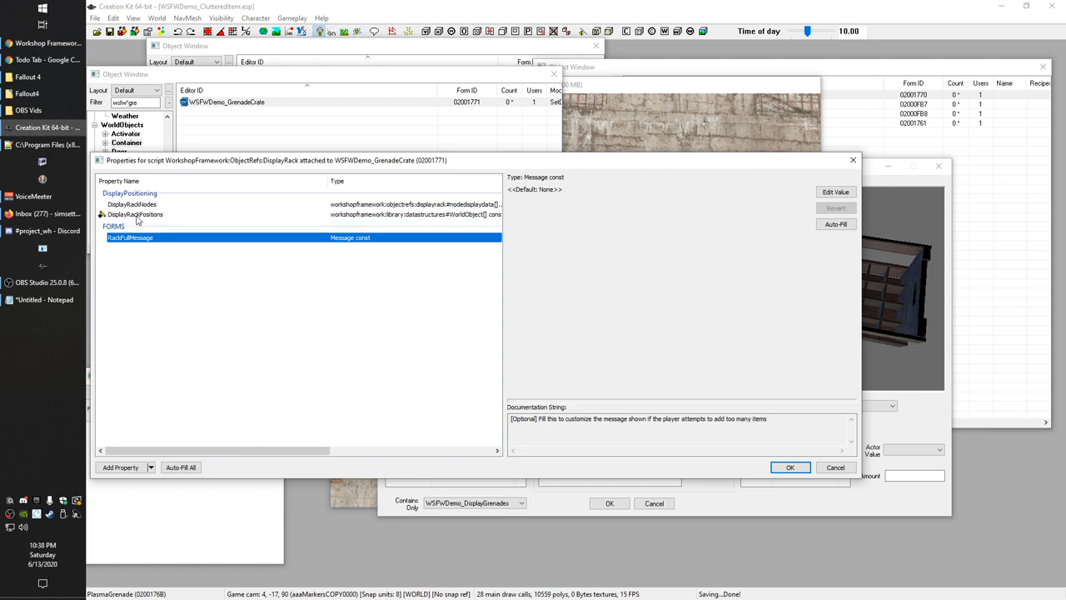
Edit a DisplayRackPositions slot entry and filter its ObjectForm choices by 'grena'.
click(135, 213)
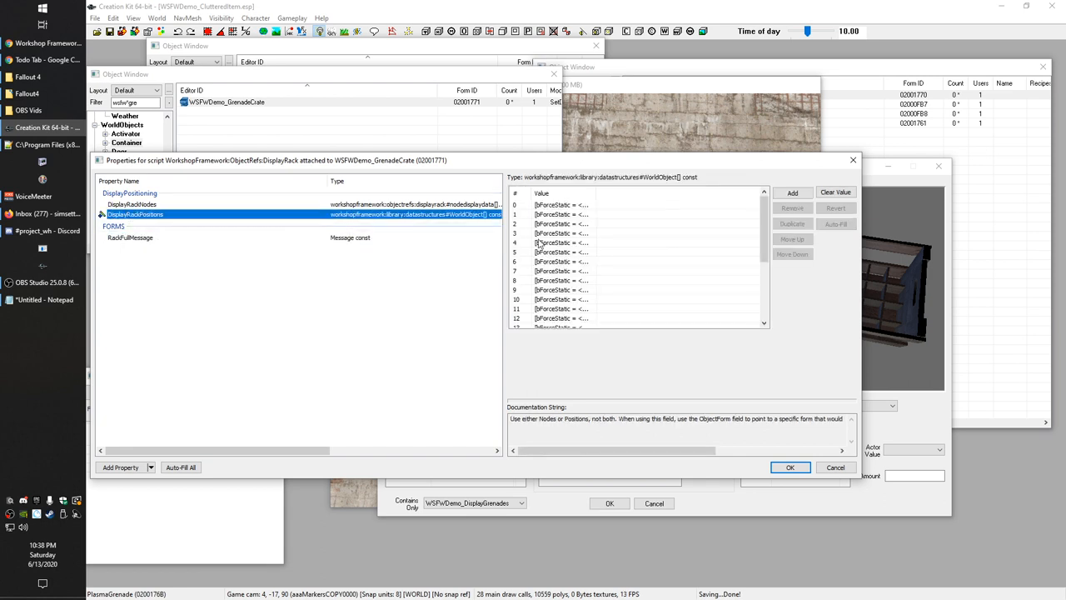
scroll(down, 3)
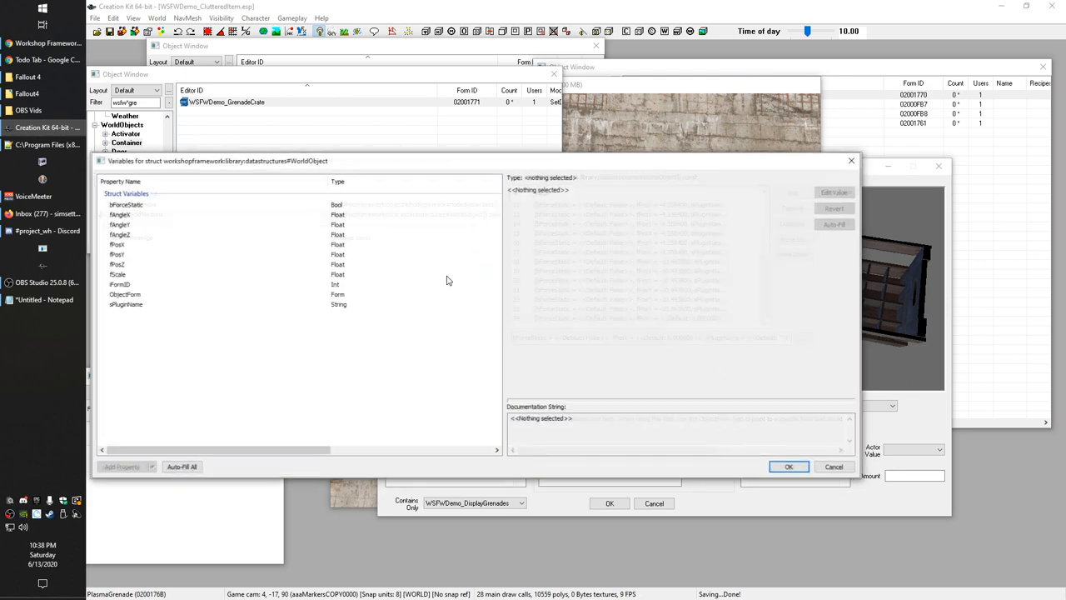
click(123, 293)
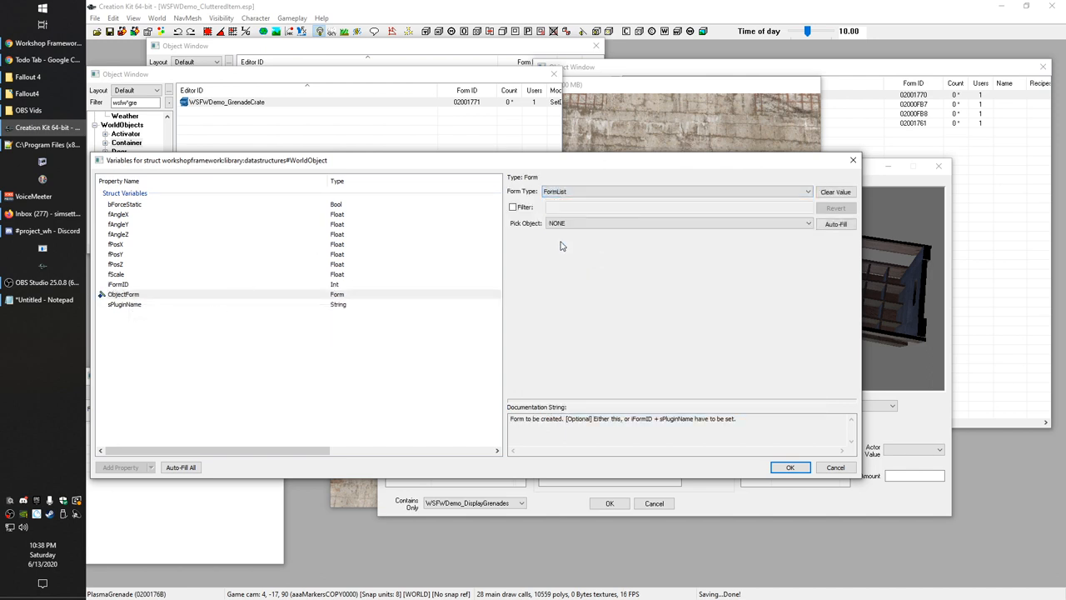
text(gren)
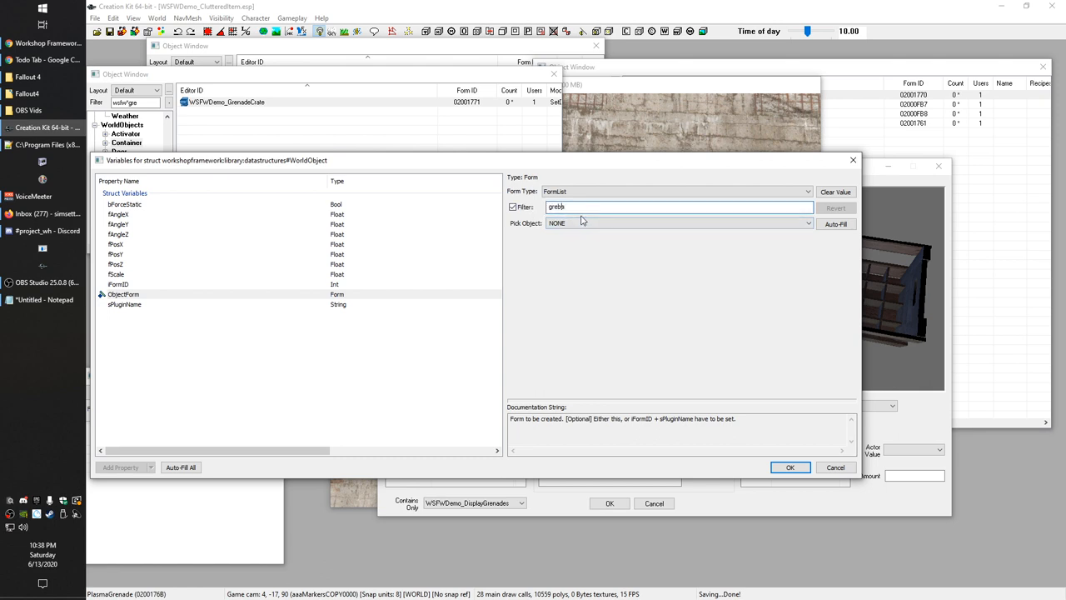
text(grena)
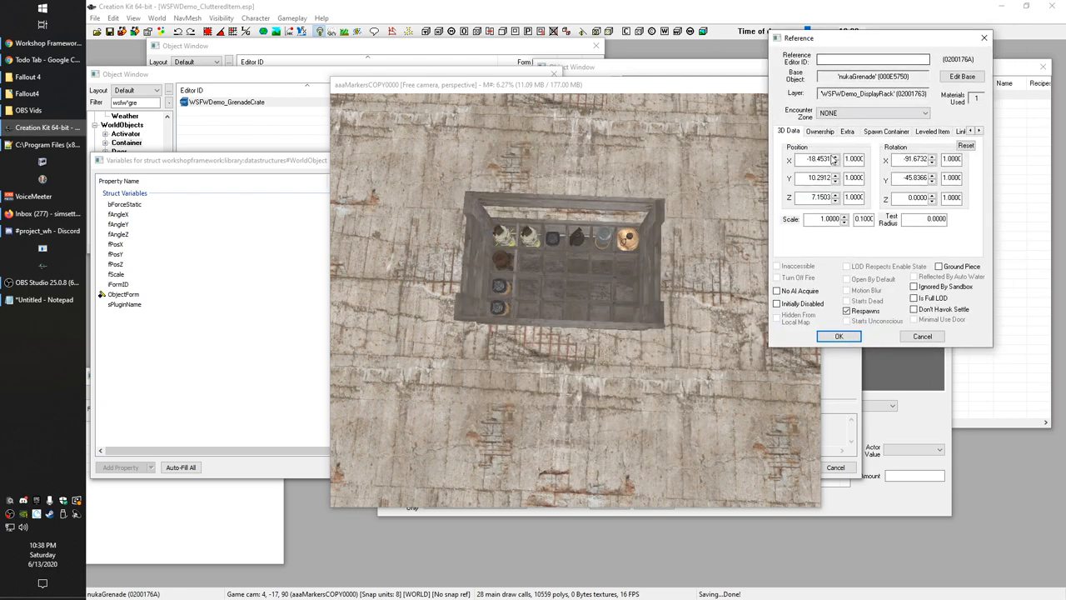
Check a placed grenade's Y position against the slot entry's fPosY value.
click(115, 243)
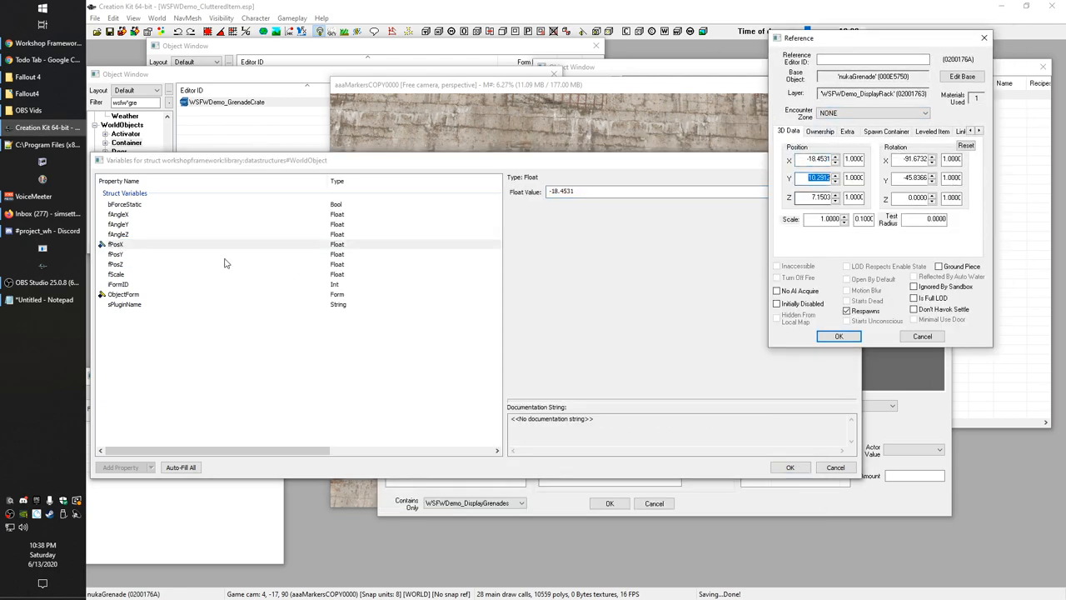
click(116, 253)
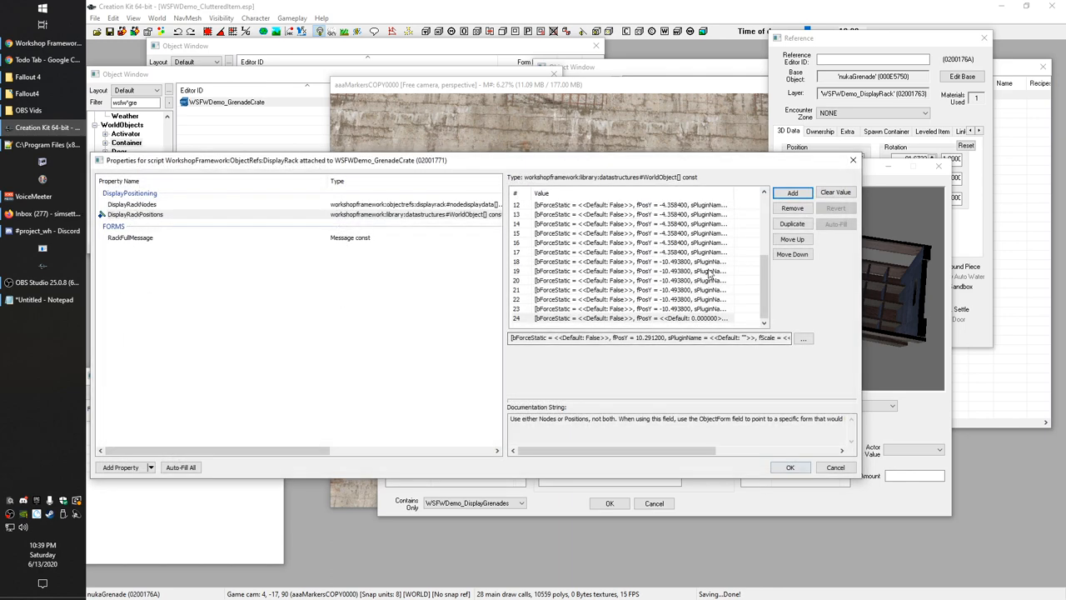
click(633, 318)
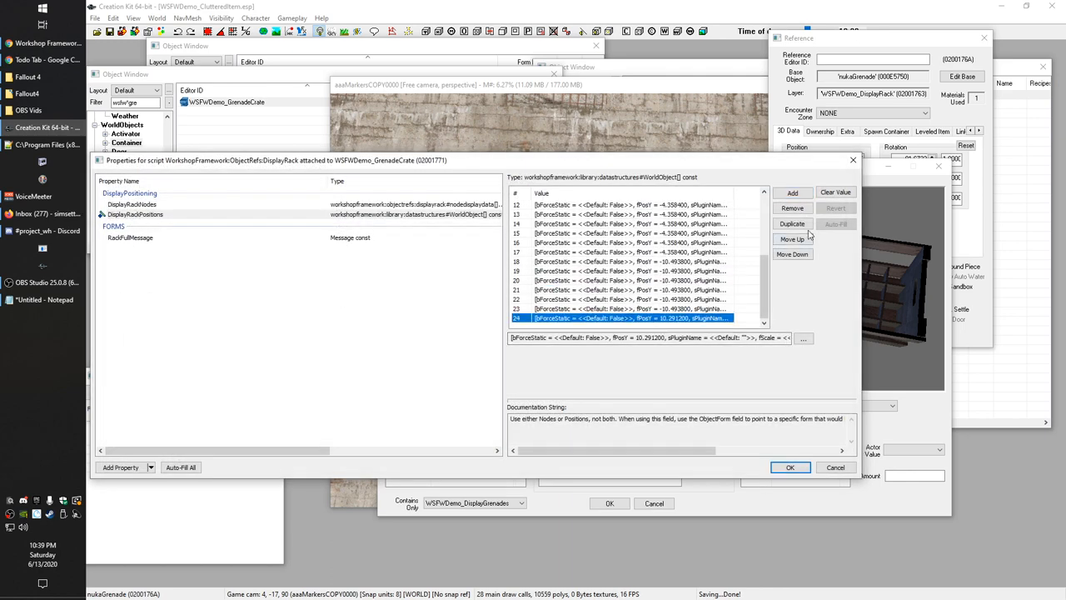
Review the last DisplayRackPositions entry, cancel without changes and return to the crate render view.
click(793, 223)
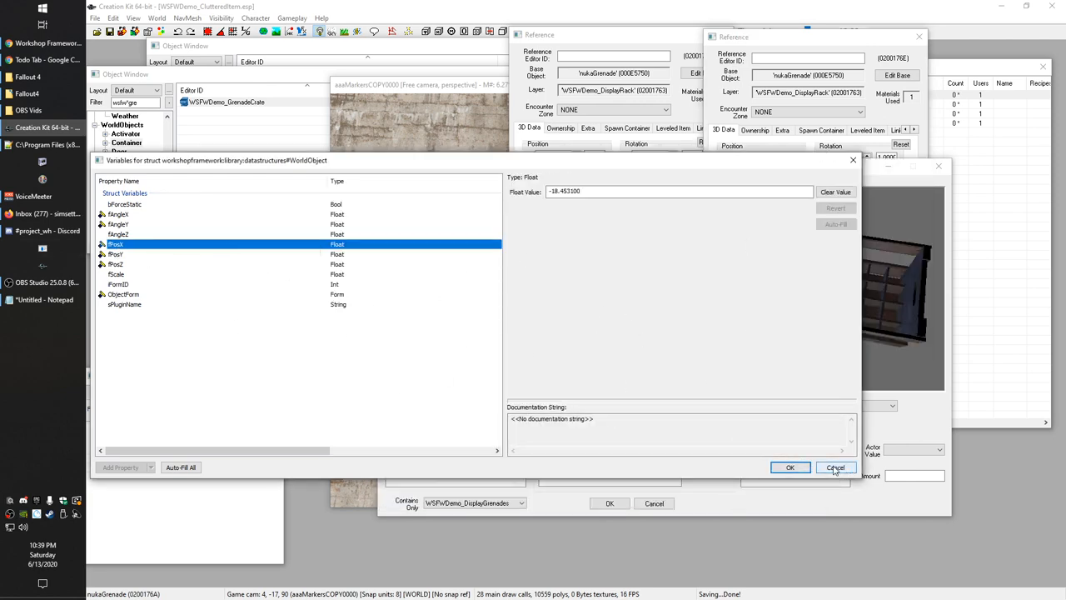
click(836, 466)
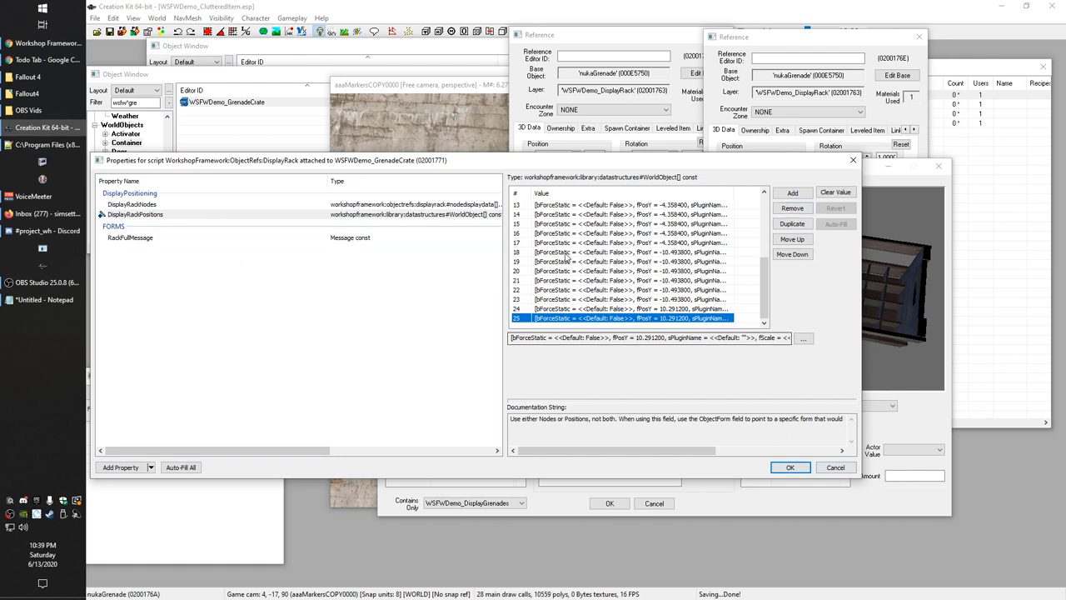
click(793, 206)
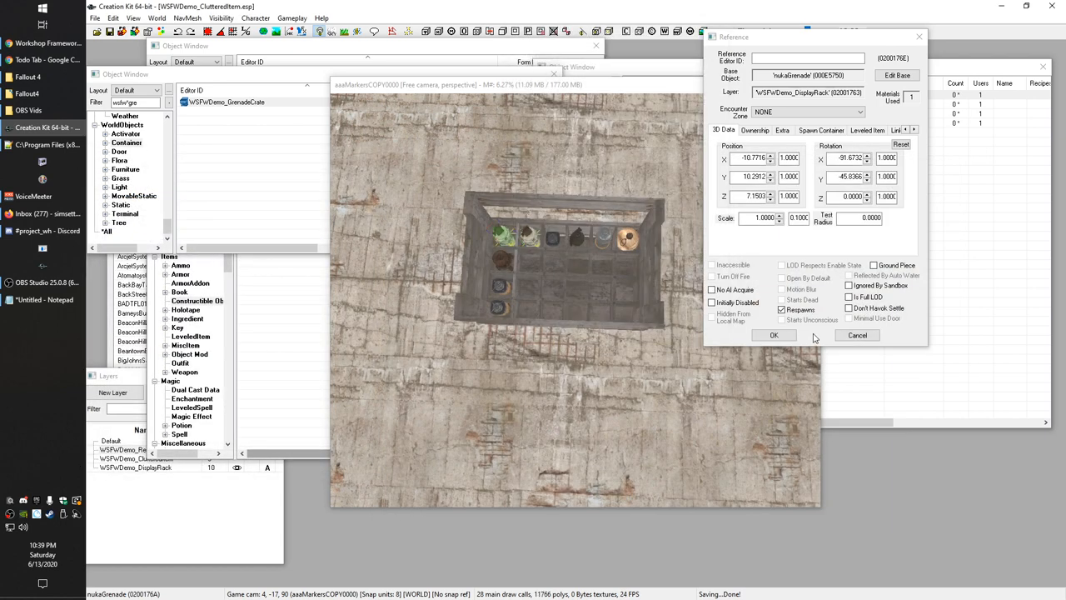
Confirm OK to dismiss the grenade's Reference details and return to the crate render view.
click(773, 335)
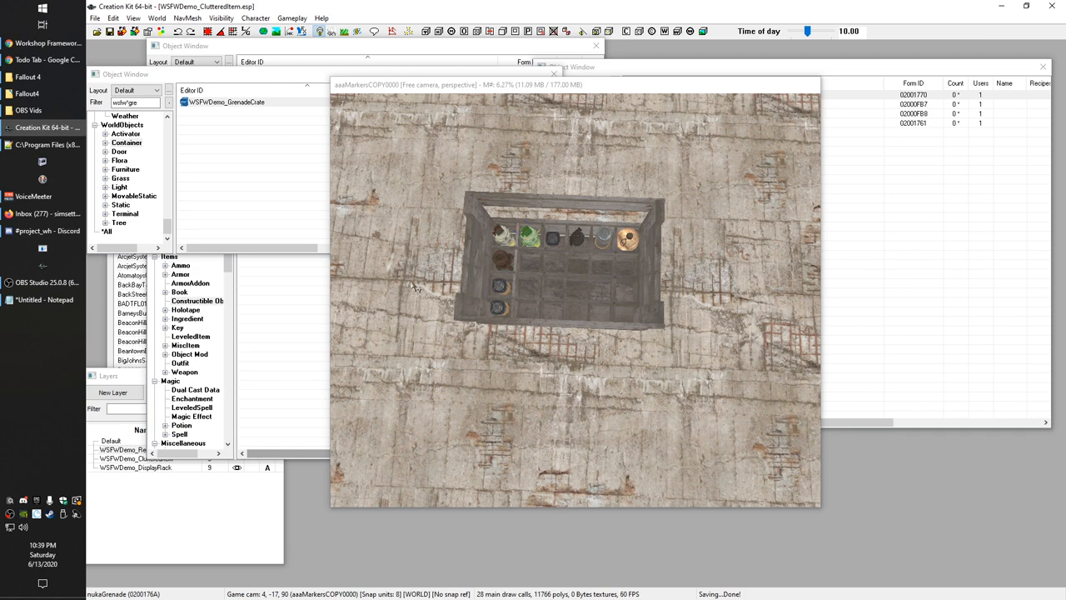
mouse_move(351, 250)
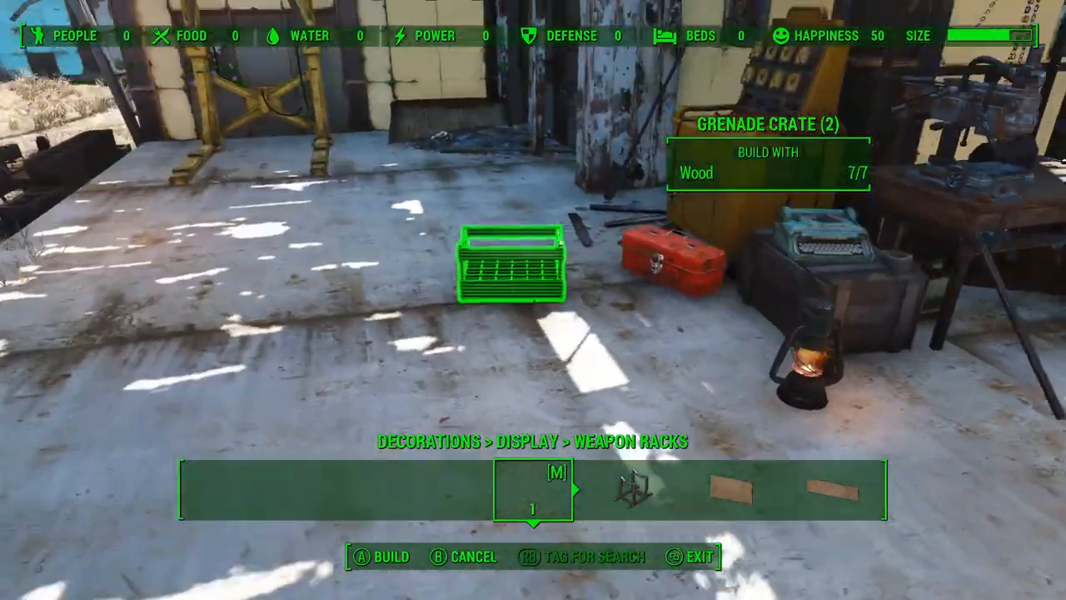
Build the Grenade Crate from Decorations > Display > Weapon Racks and activate it.
click(390, 557)
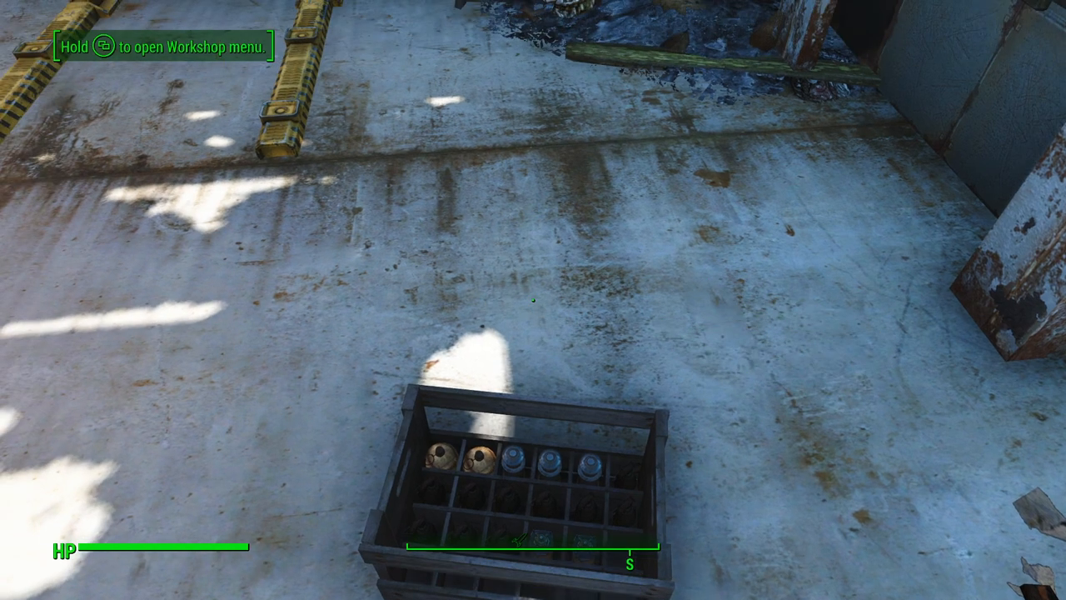
mouse_move(520, 299)
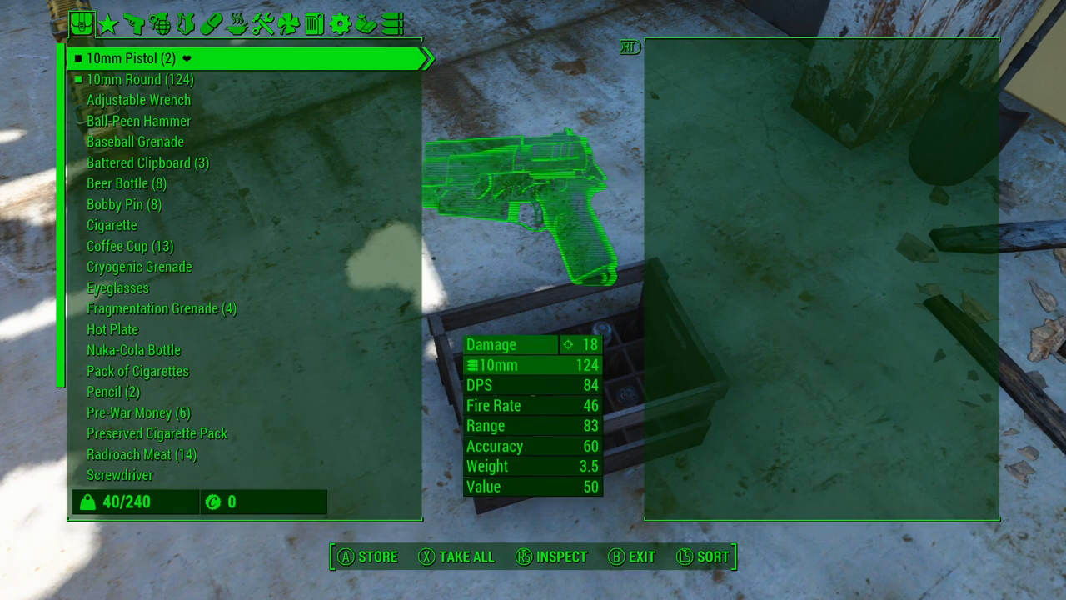
Store Baseball and Cryogenic grenades in the crate and review Fragmentation Grenade under Weapons.
click(135, 25)
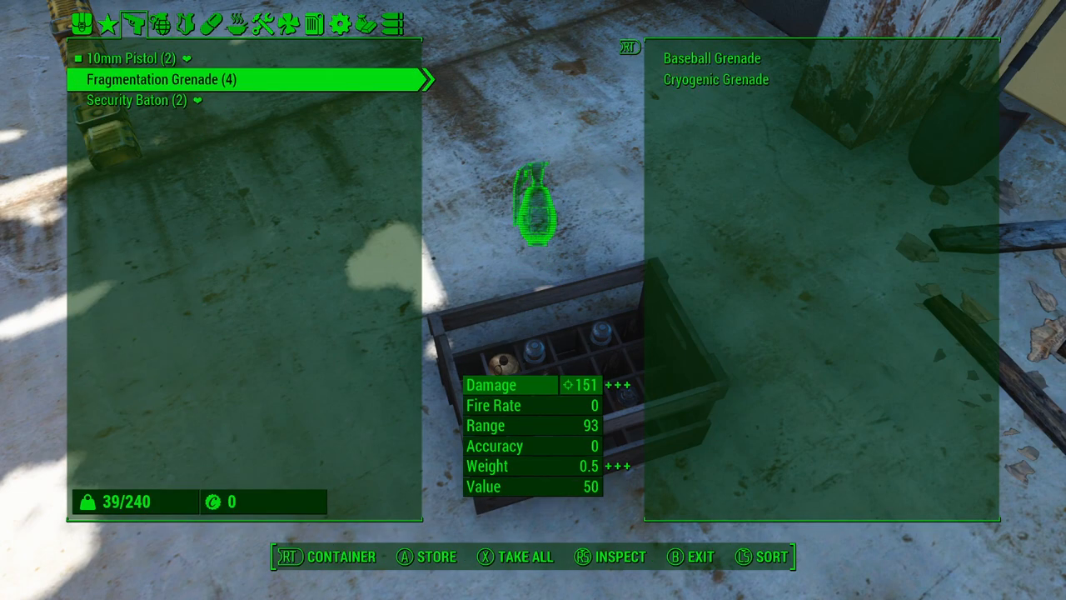
key(b)
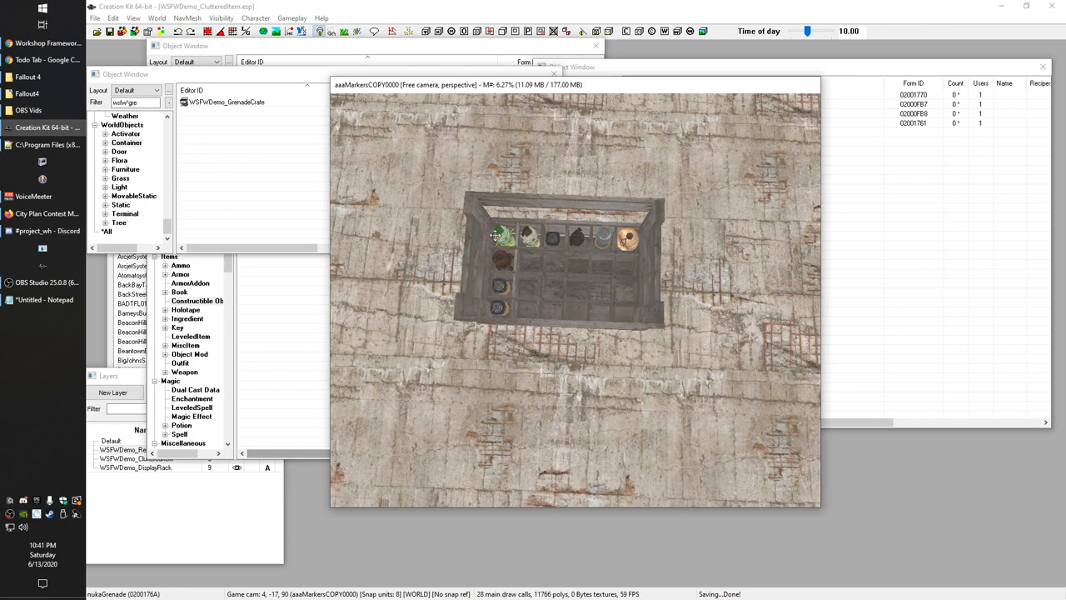
mouse_move(520, 295)
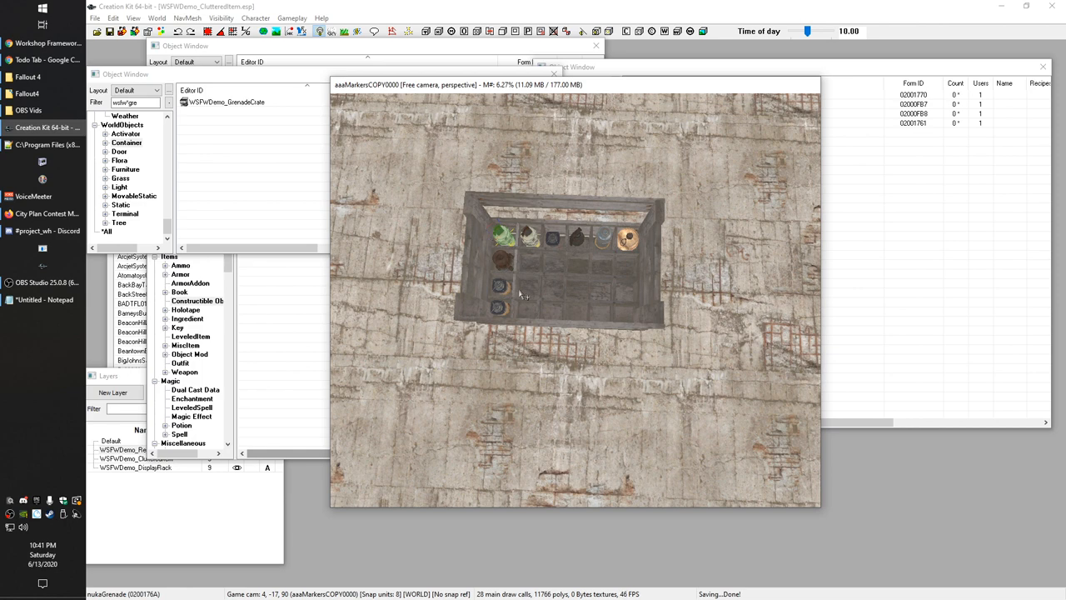